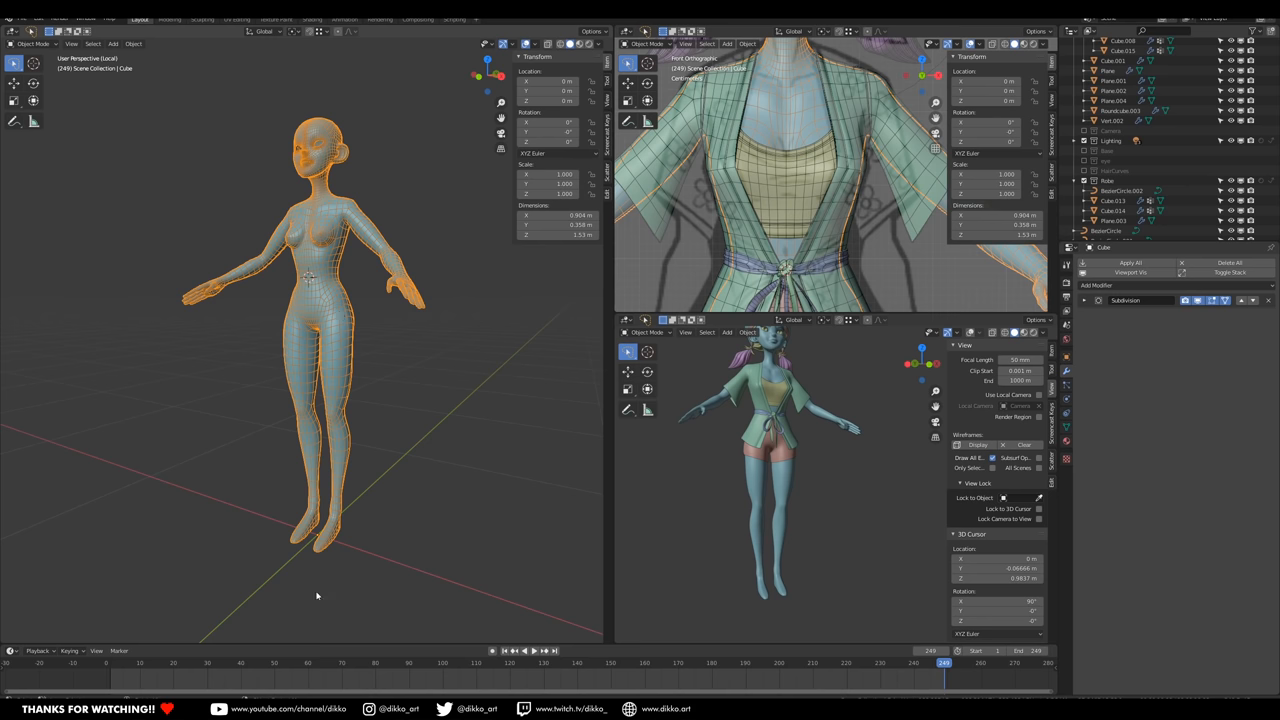
- Edit the body mesh and select the central edge loop along the torso
right_click(316, 596)
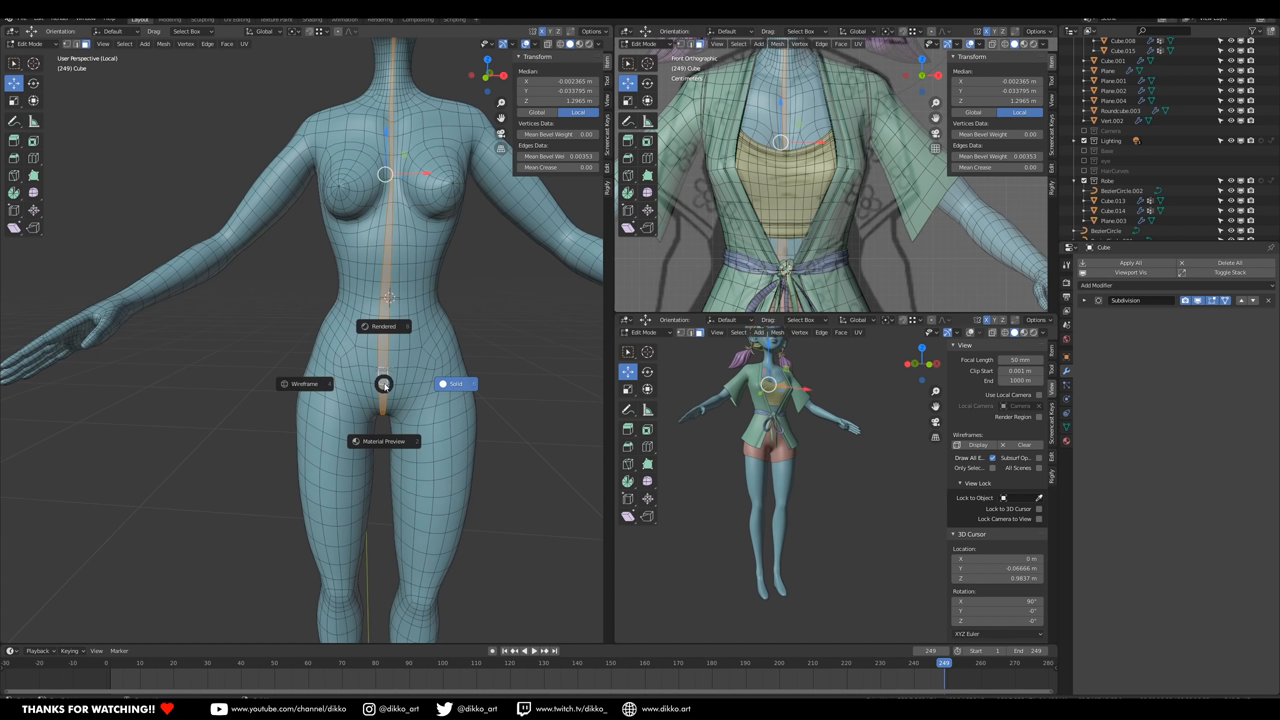
mouse_move(384, 384)
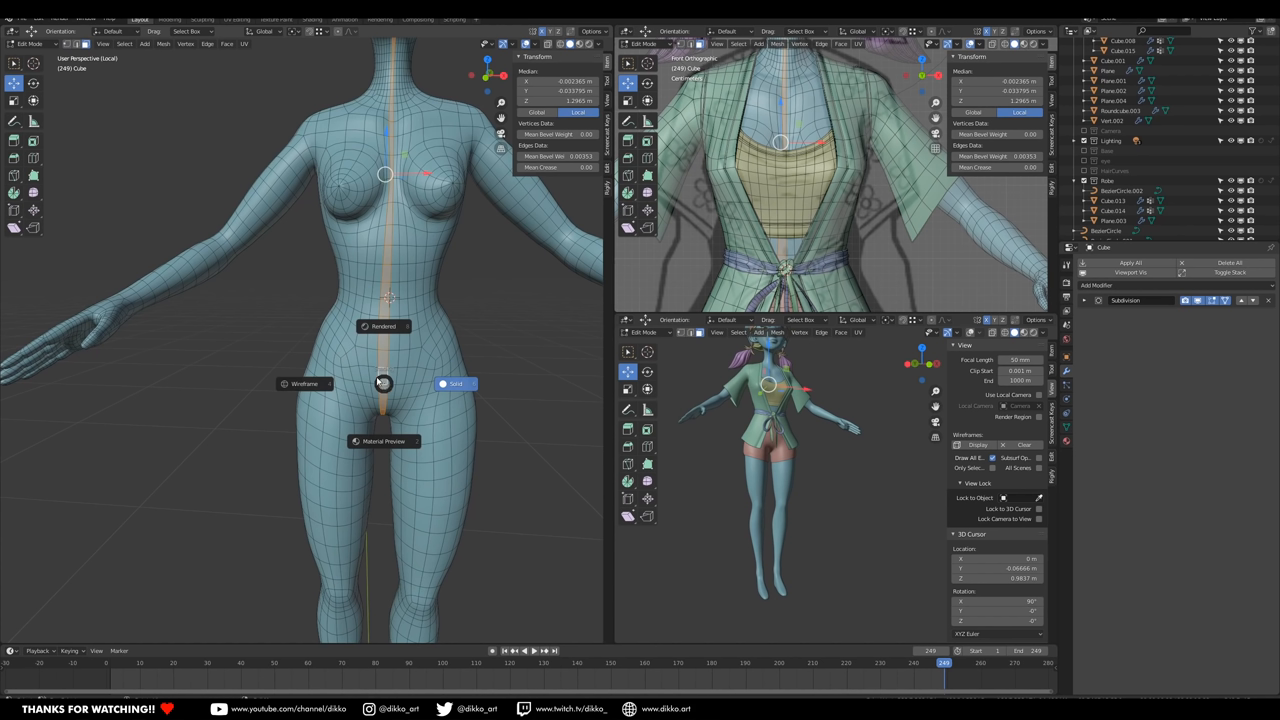
mouse_move(470, 390)
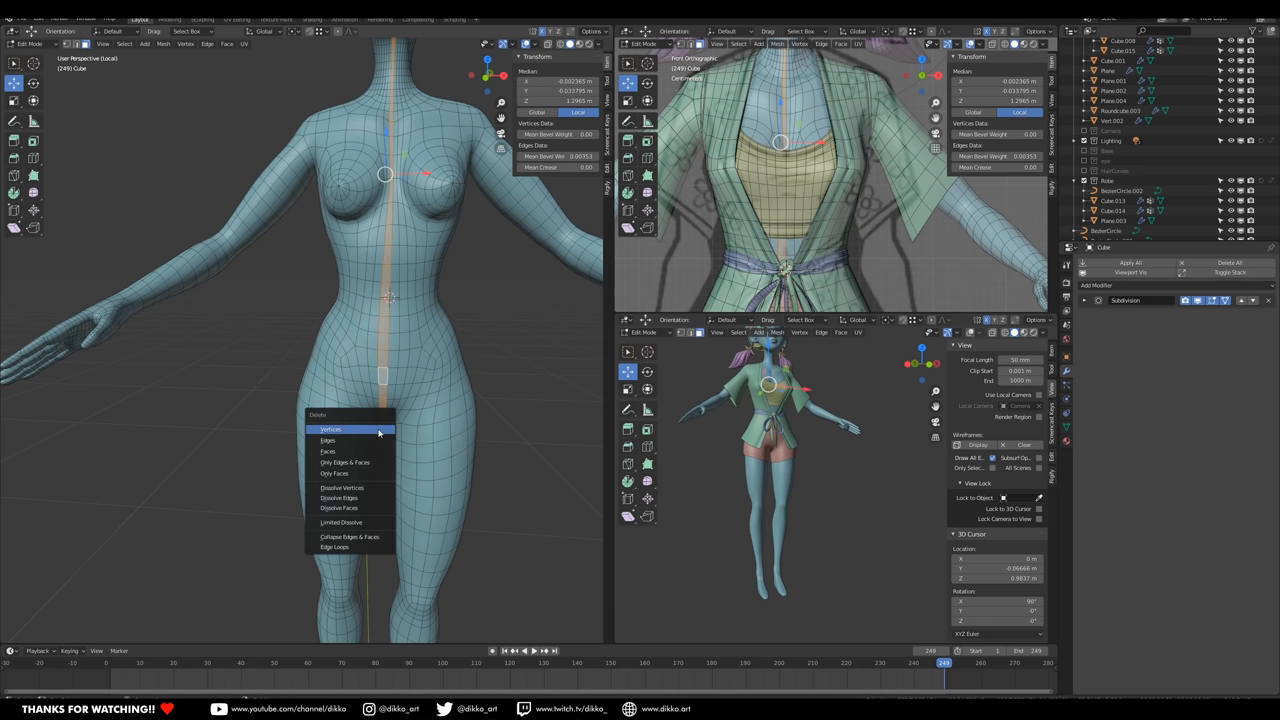
- Select a patch of faces on the underside of the foot
left_click(332, 428)
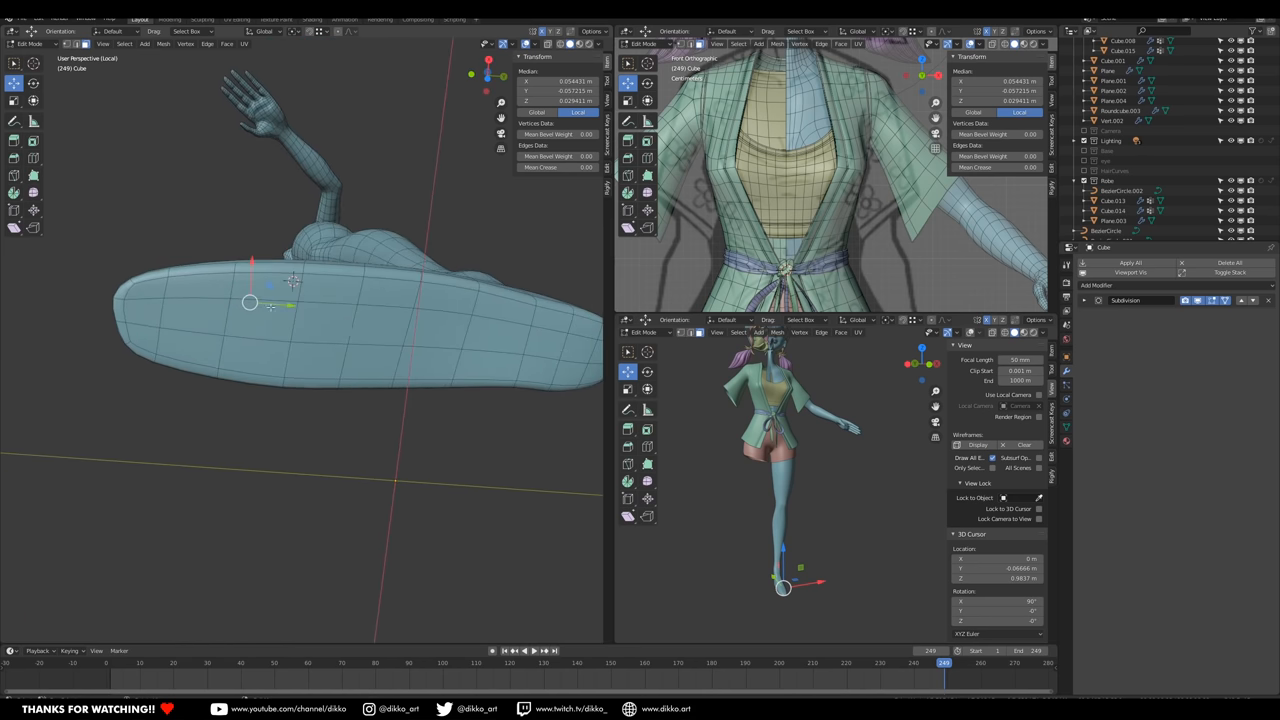
mouse_move(148, 292)
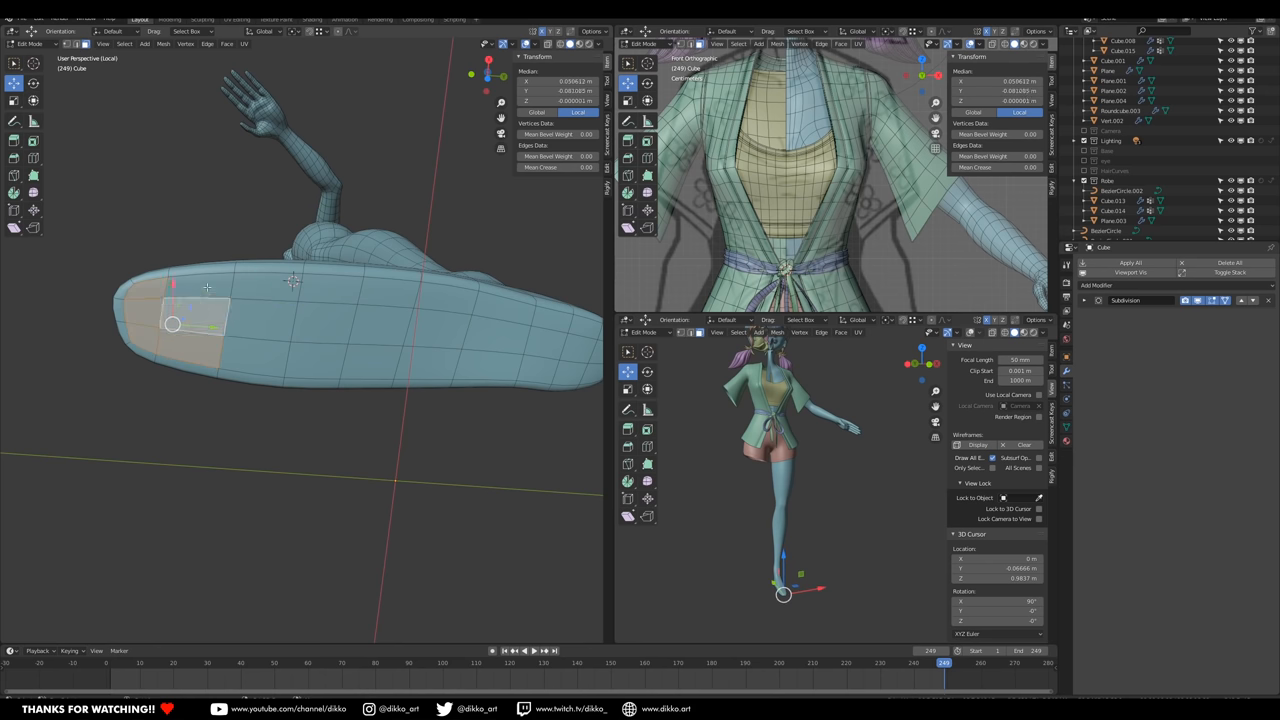
- Orbit around the foot to check the flattened sole from the side
left_click_drag(172, 324, 238, 324)
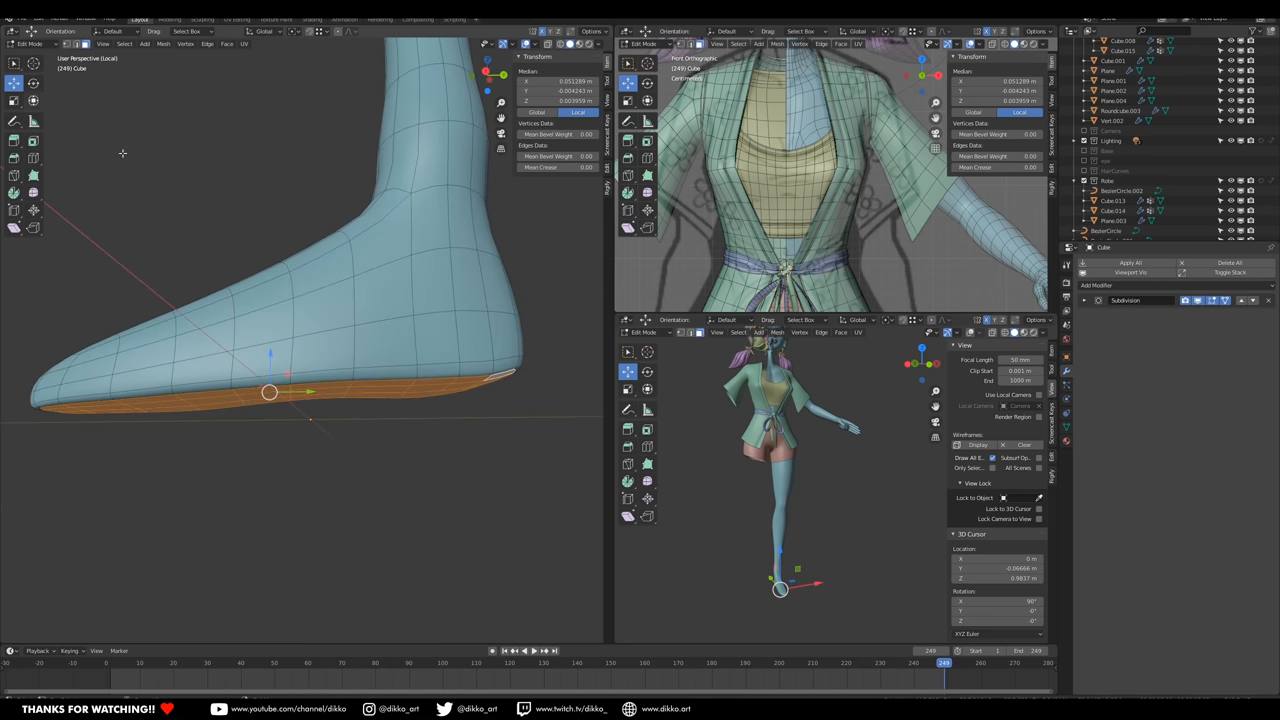
left_click_drag(270, 392, 270, 380)
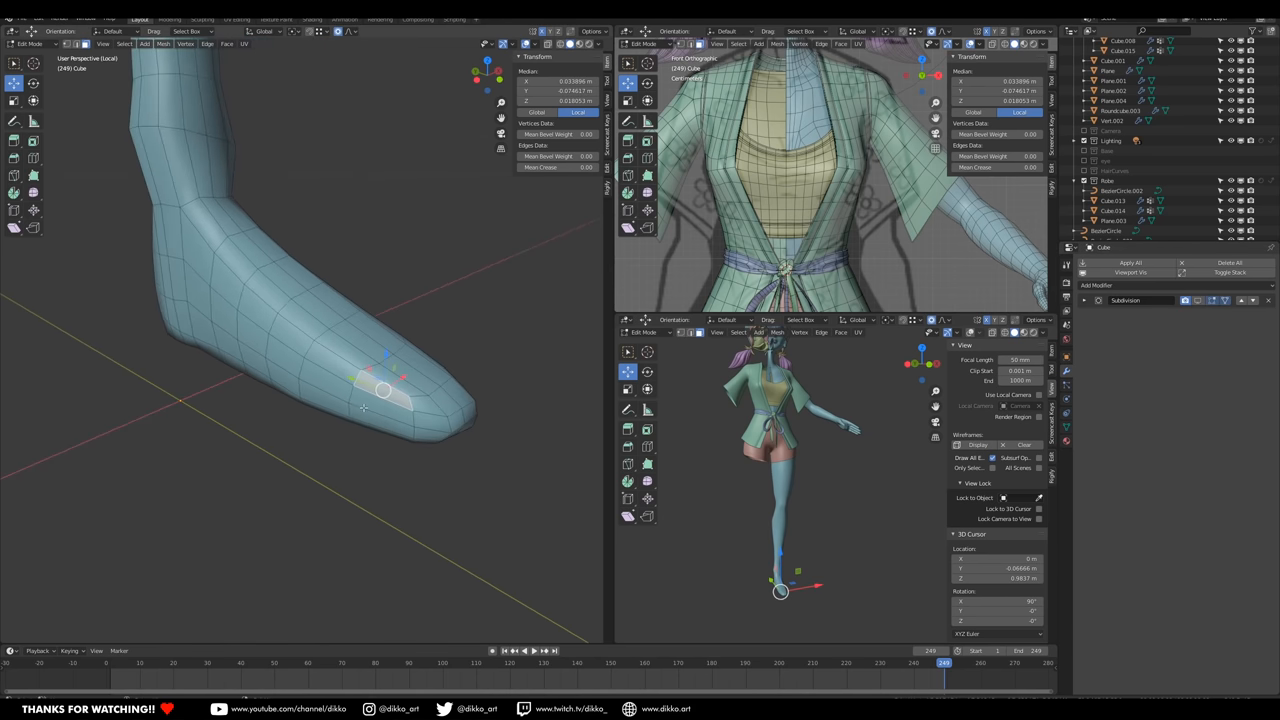
- Pull the side of the foot outward with proportional falloff to lengthen it
left_click(350, 400)
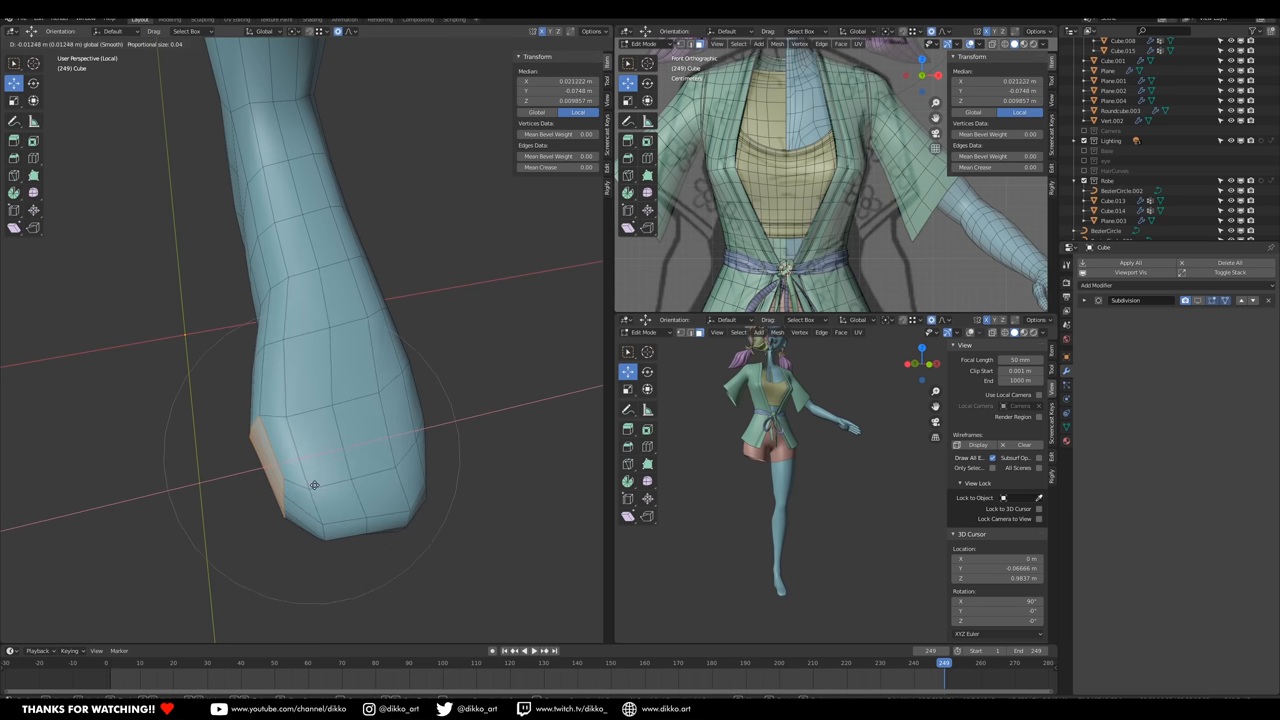
left_click_drag(316, 486, 276, 464)
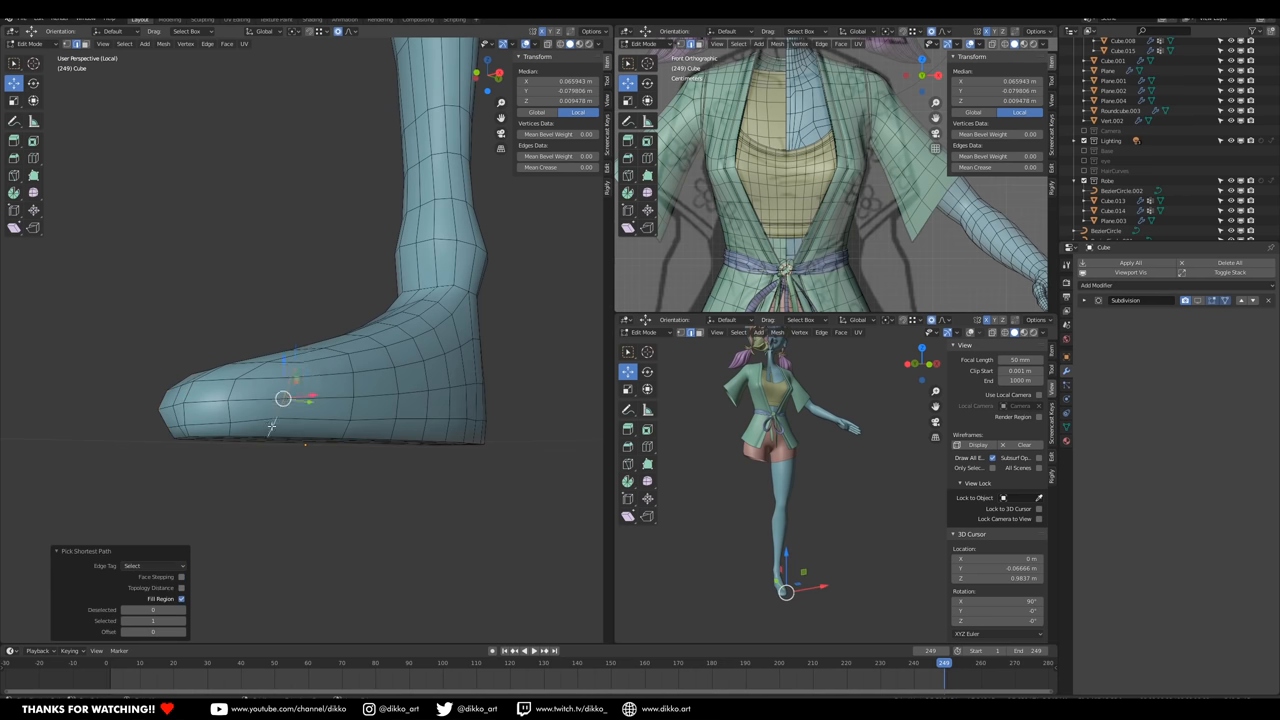
- Taper the toe tip and round out the foot, then move to Sculpt Mode
left_click_drag(284, 398, 378, 452)
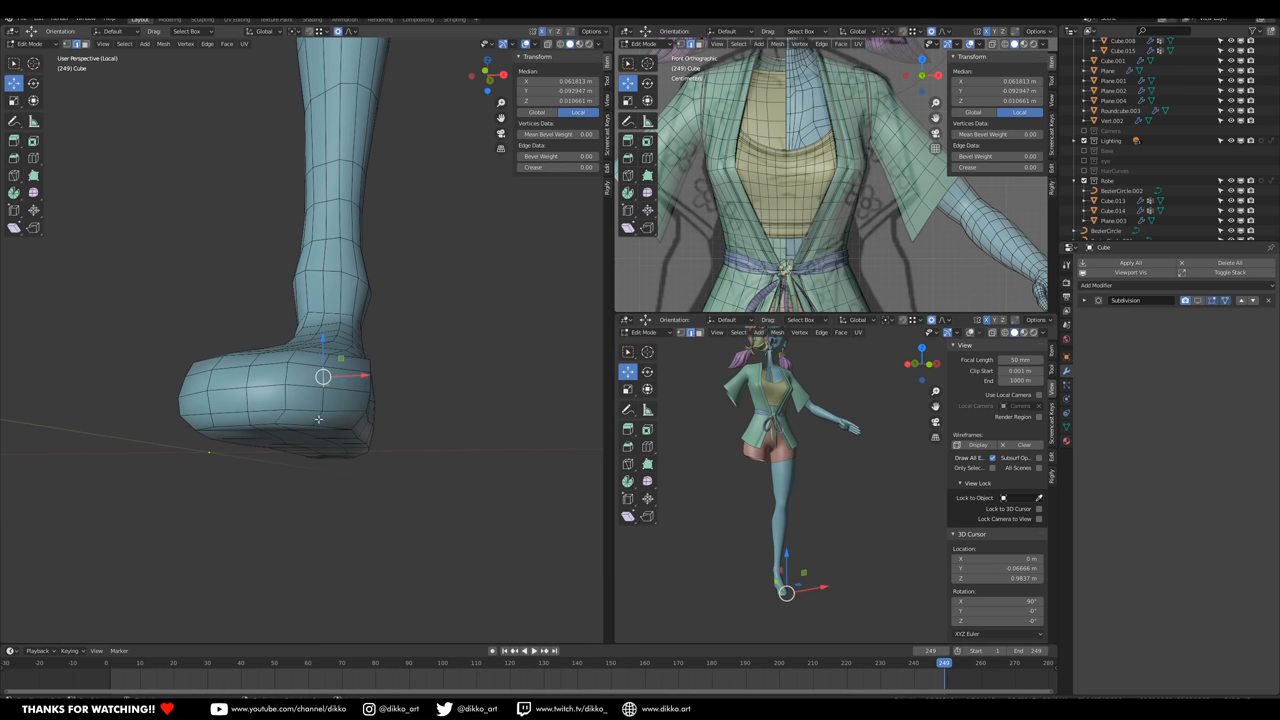
left_click_drag(324, 376, 328, 392)
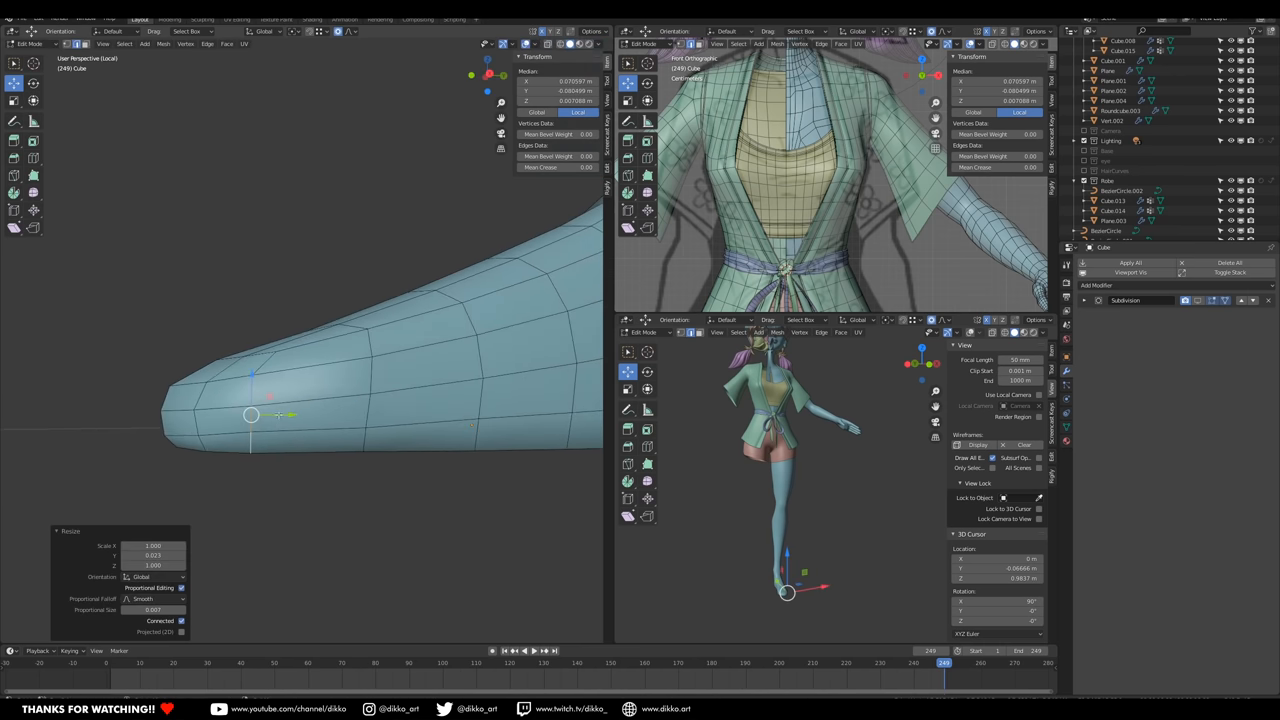
left_click_drag(270, 396, 440, 418)
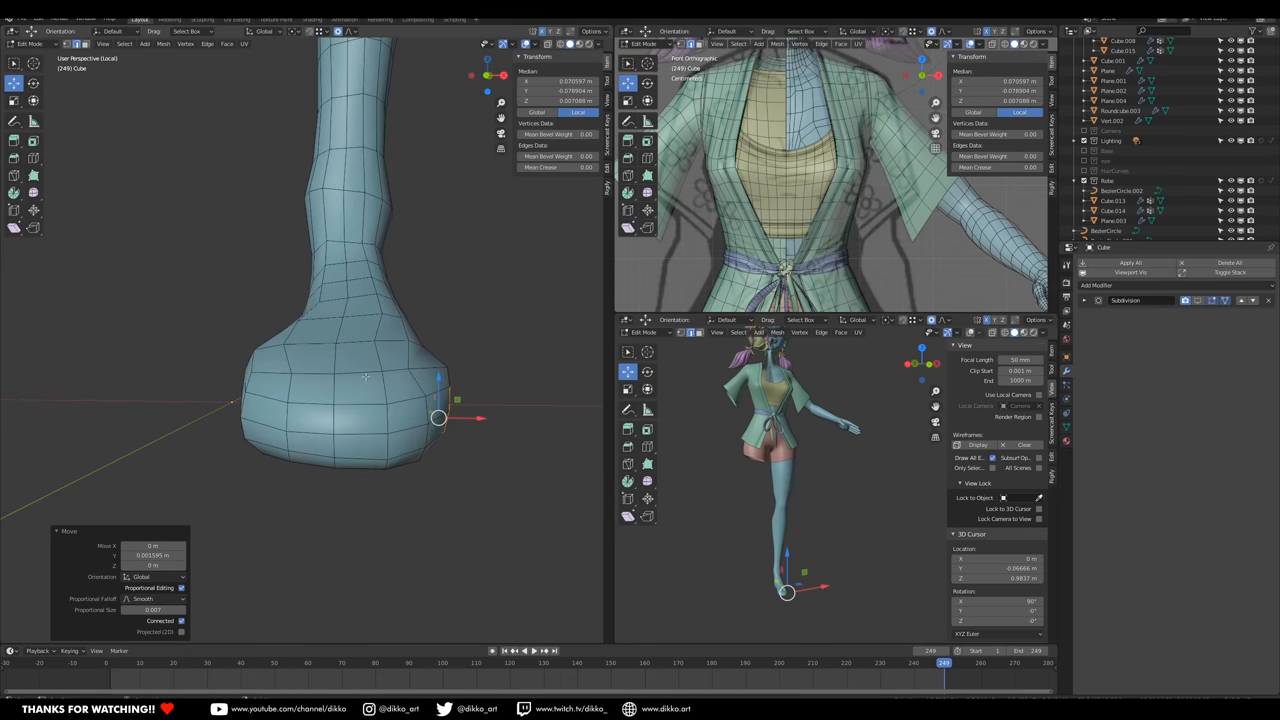
left_click(32, 44)
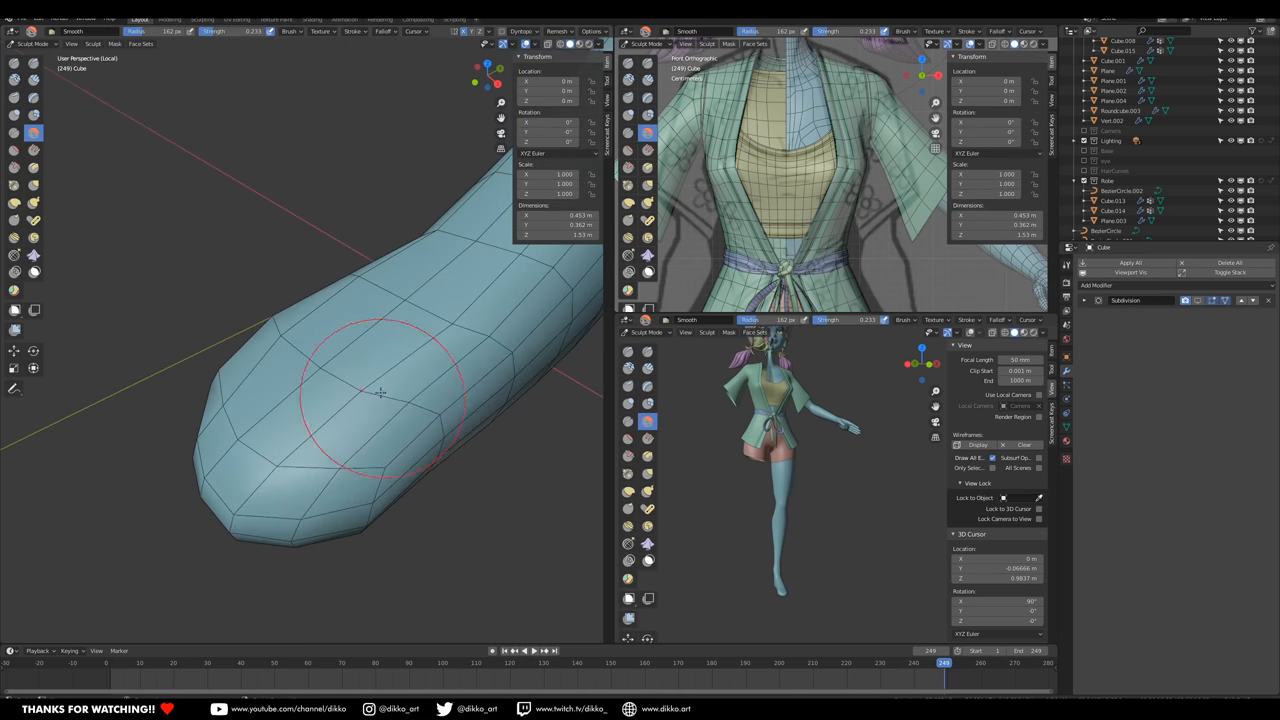
- Smooth the foot surface with the sculpt brush and return to mesh editing
left_click_drag(380, 392, 278, 224)
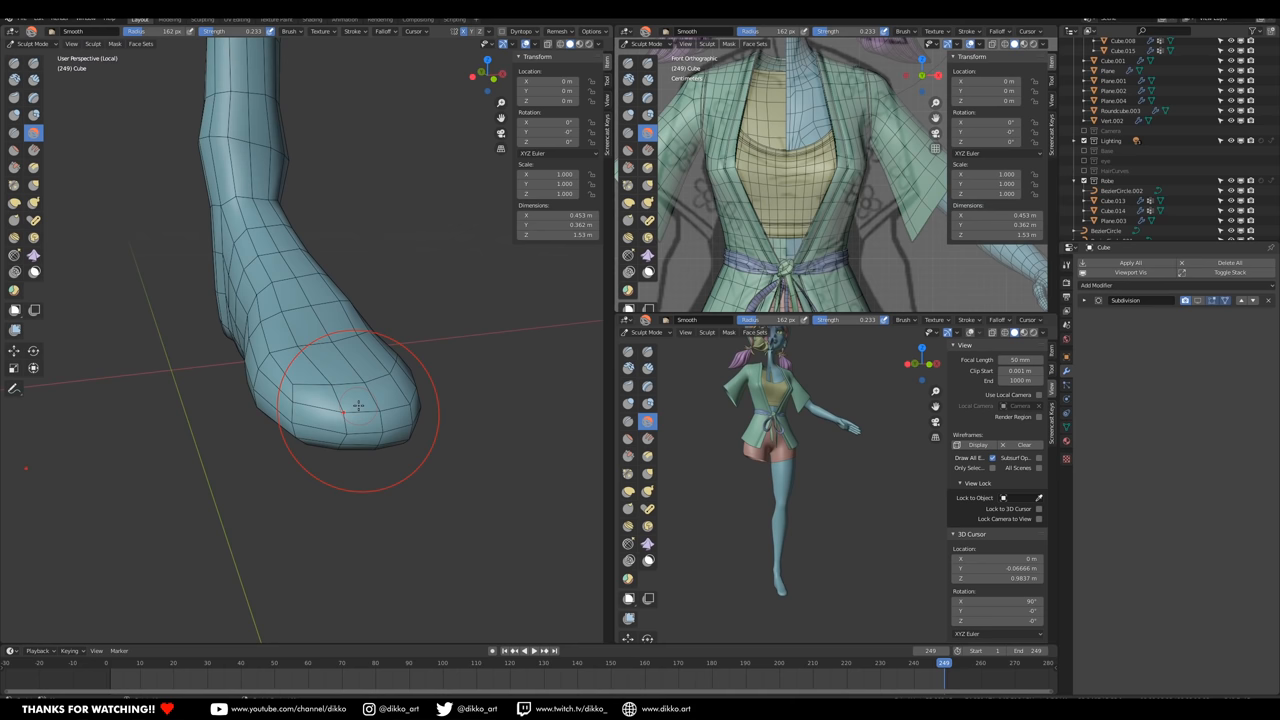
key("Tab")
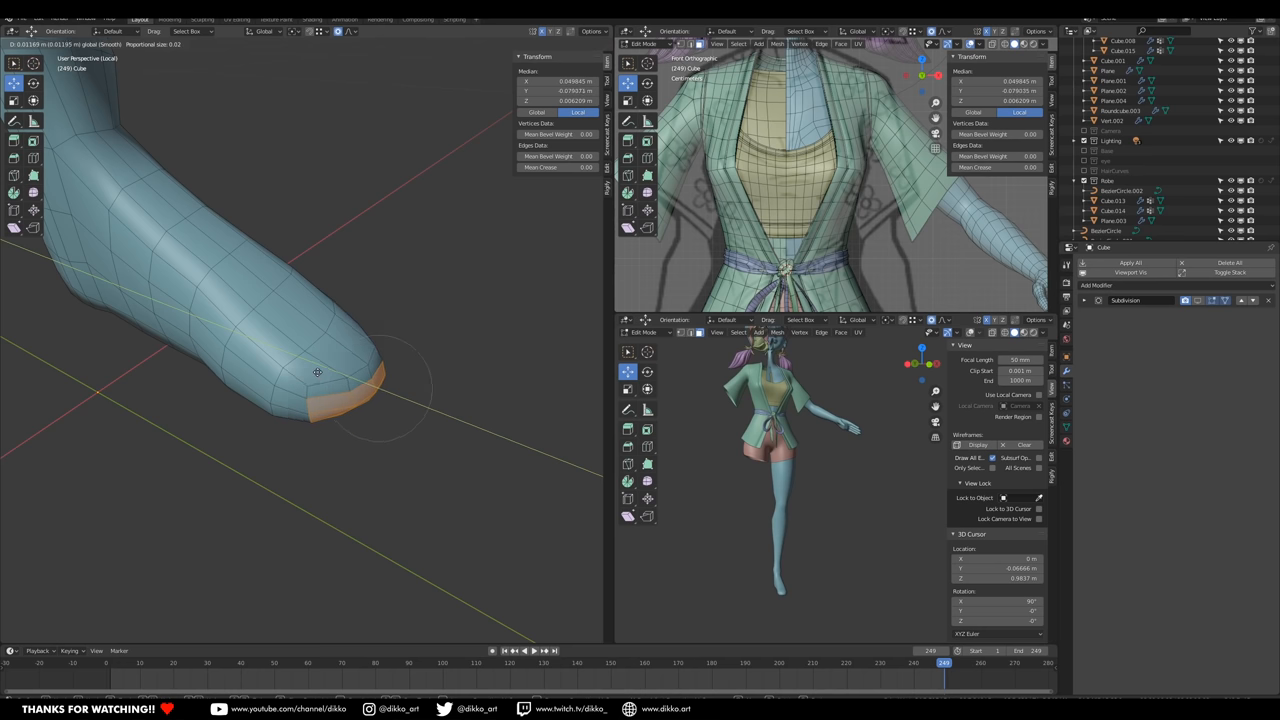
left_click_drag(316, 372, 336, 364)
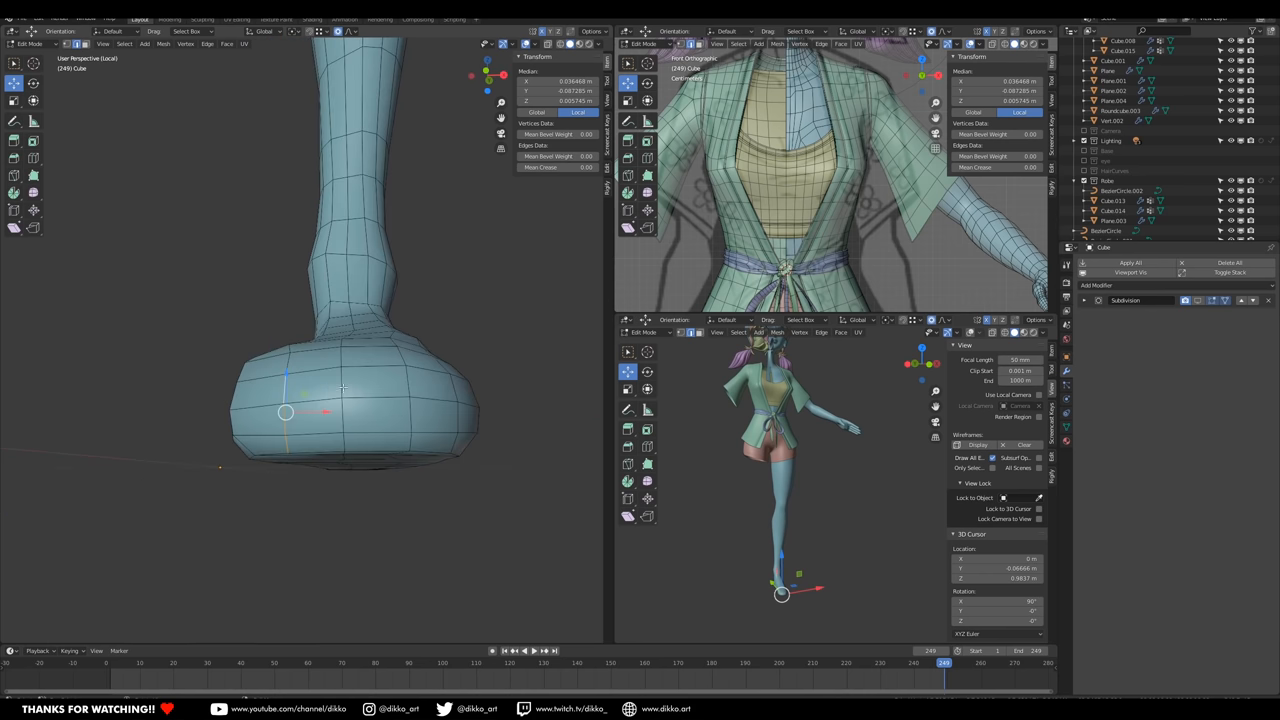
- Reshape the foot tip to start forming the toes
left_click_drag(284, 412, 344, 410)
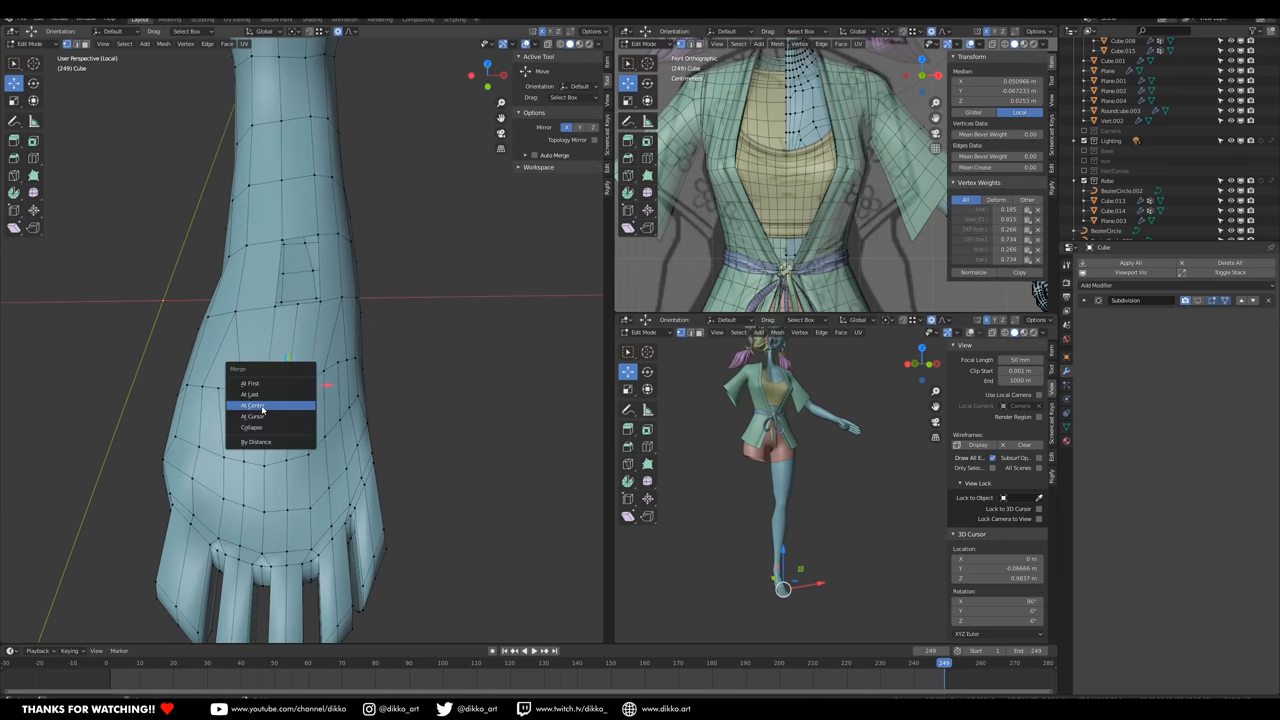
- Merge vertex pairs around the hole on top of the foot
left_click(254, 404)
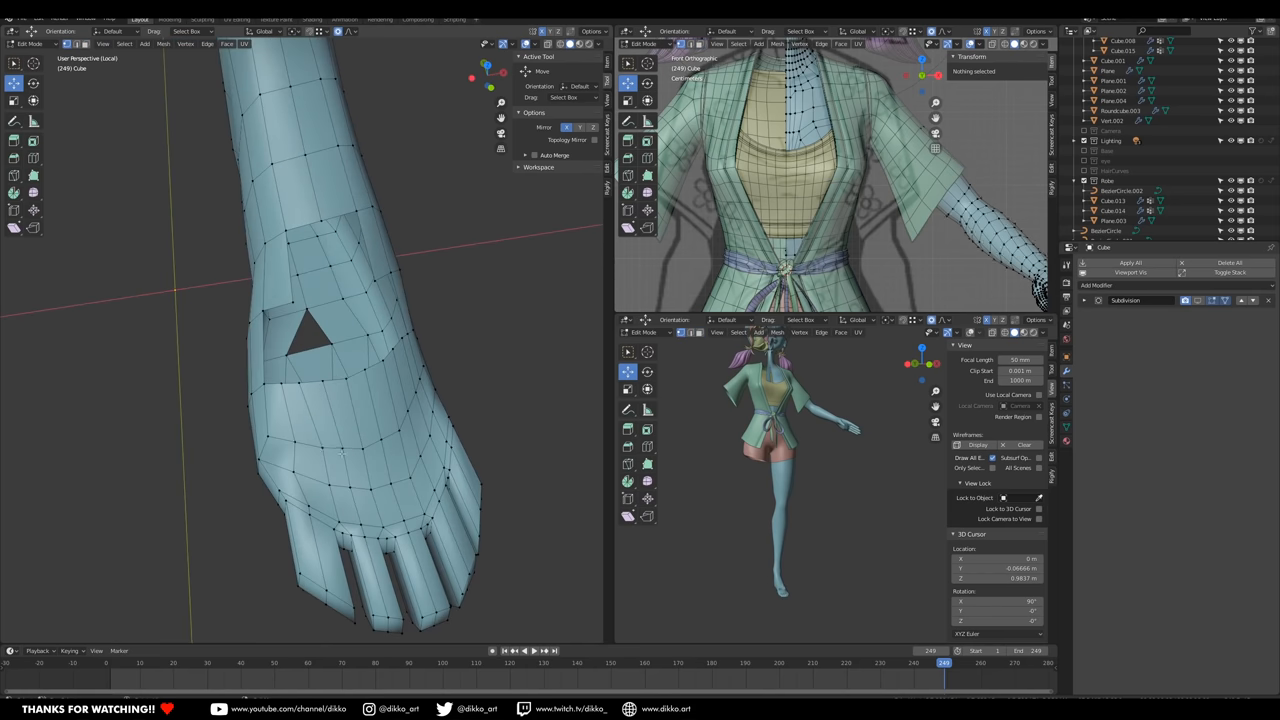
left_click(300, 382)
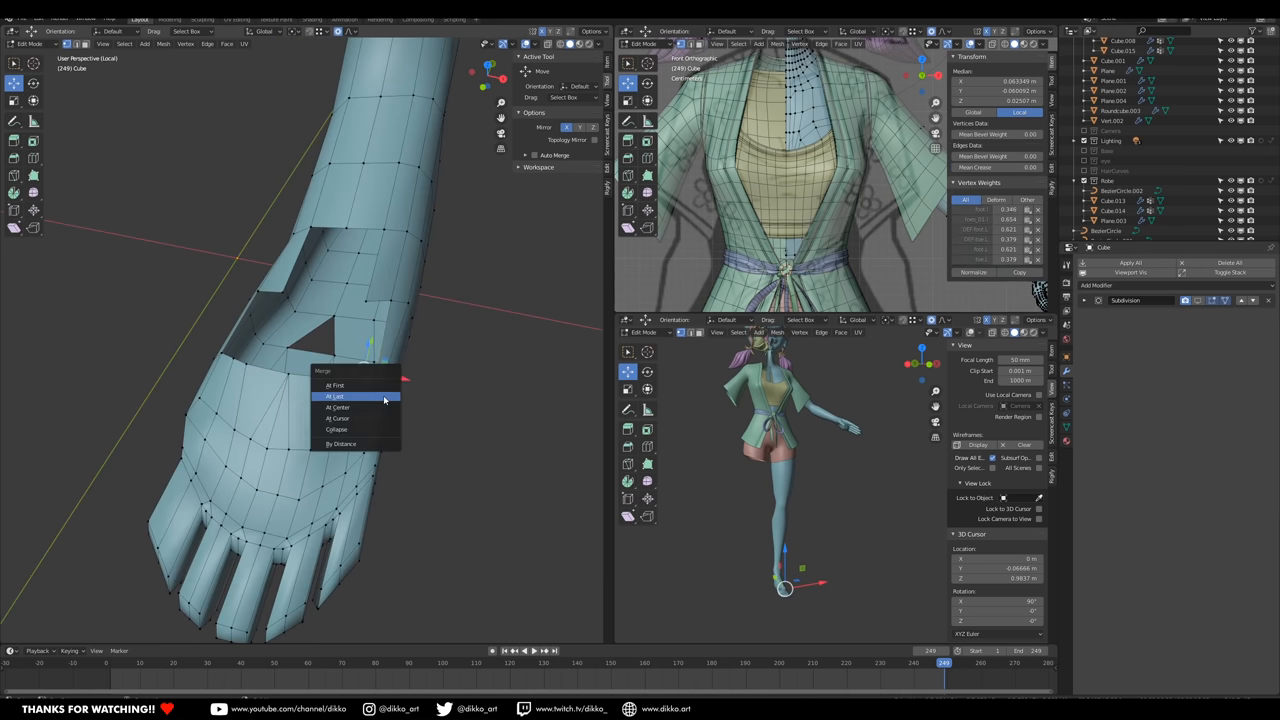
left_click(336, 396)
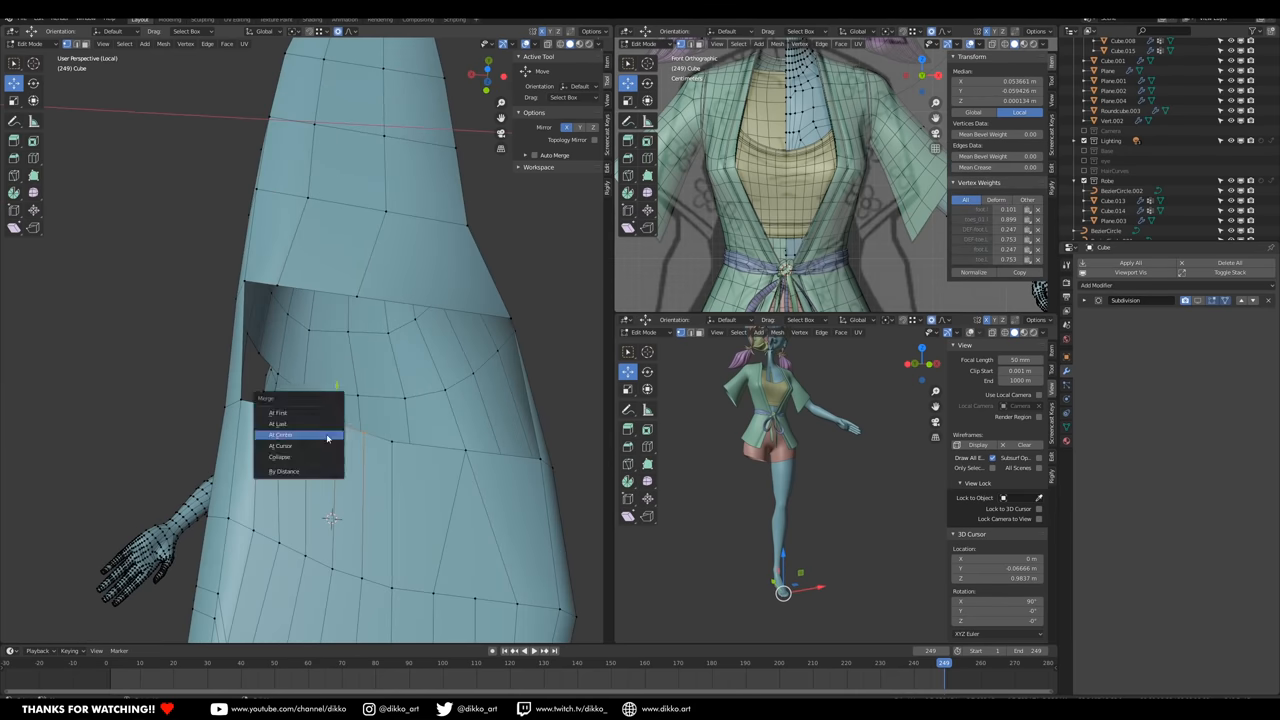
- Merge the stray vertices at the big toe tip into one
left_click(280, 434)
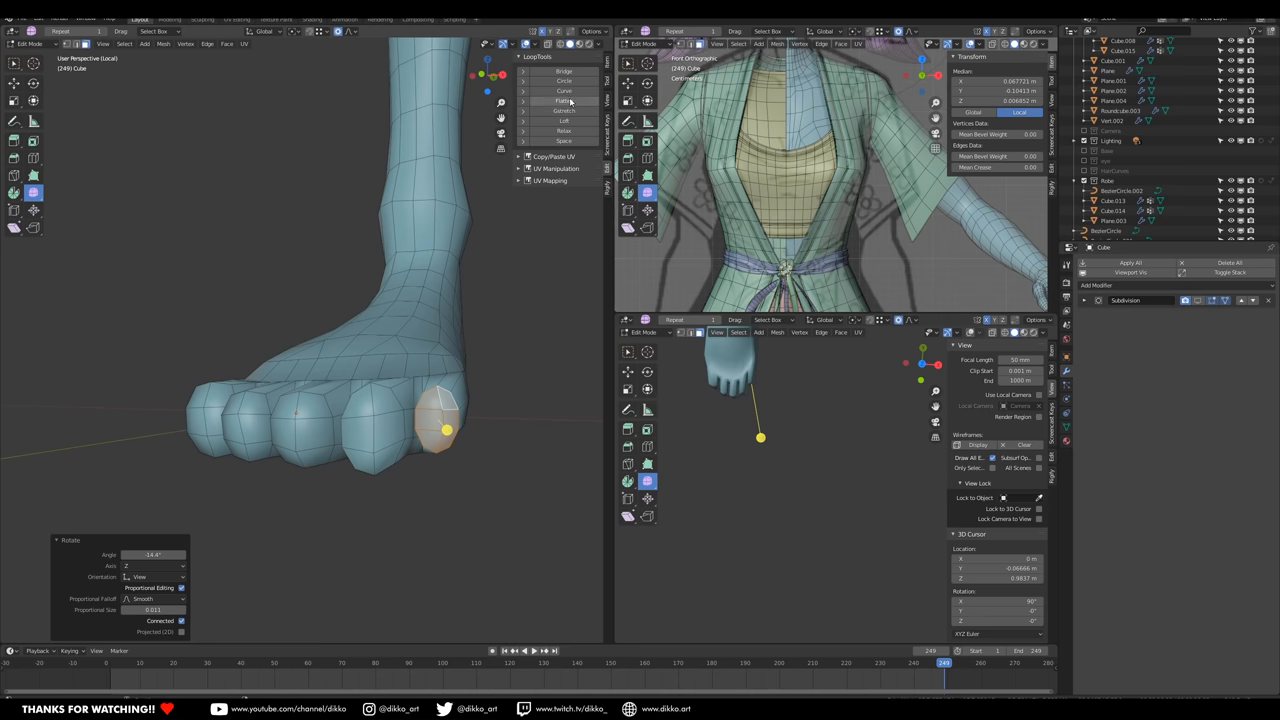
- Toggle the viewport header option while refining the outer toes
left_click(564, 100)
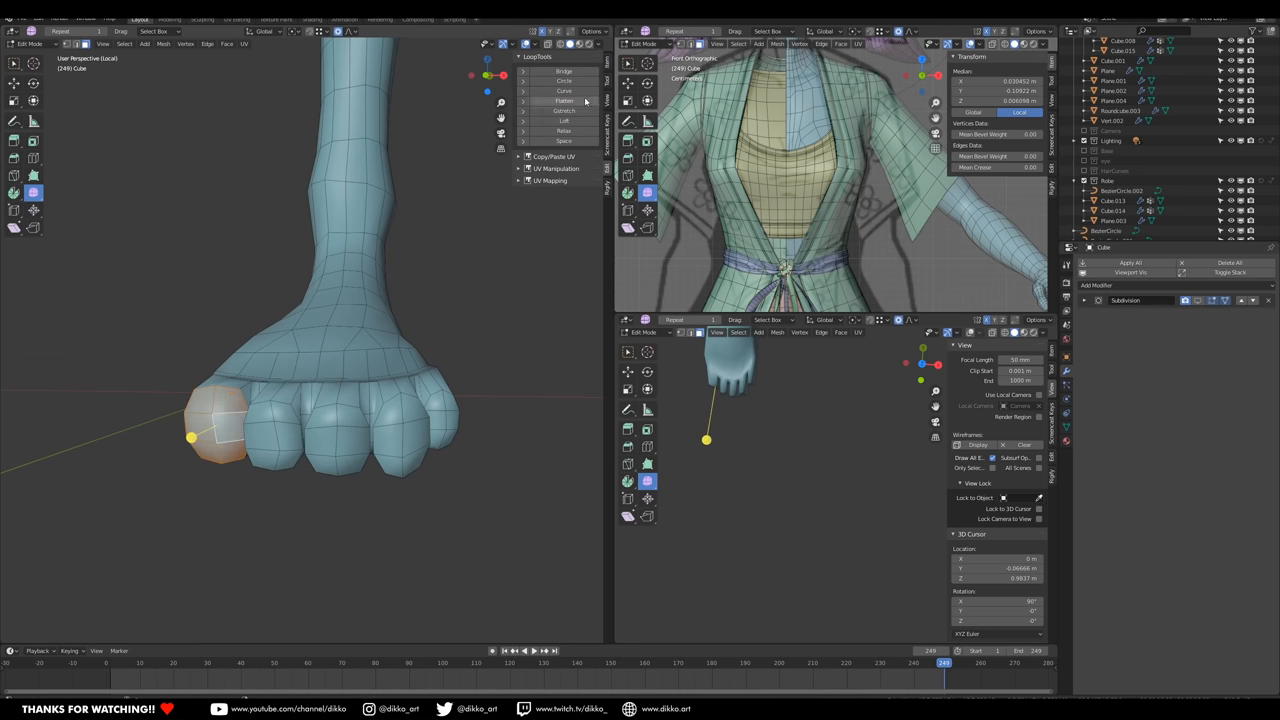
left_click(564, 100)
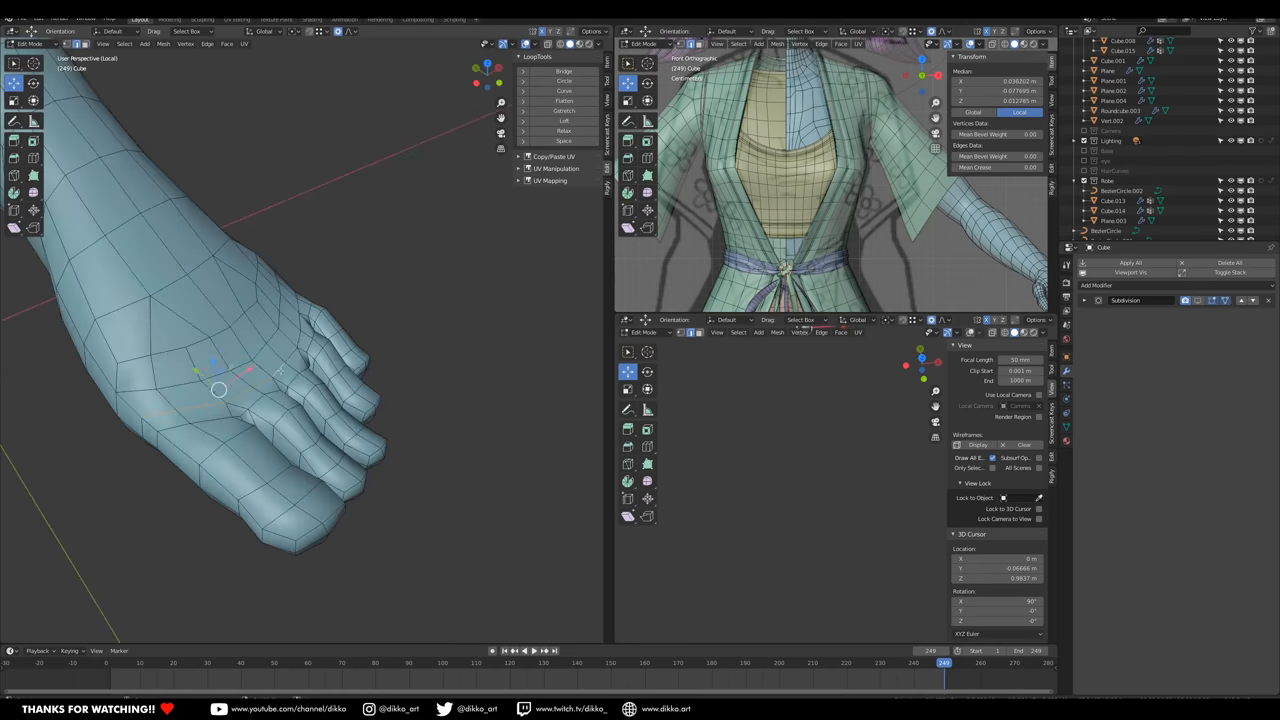
- Move finger edge loops on the hand mesh to give the fingers a chunky, blocky form
left_click(32, 44)
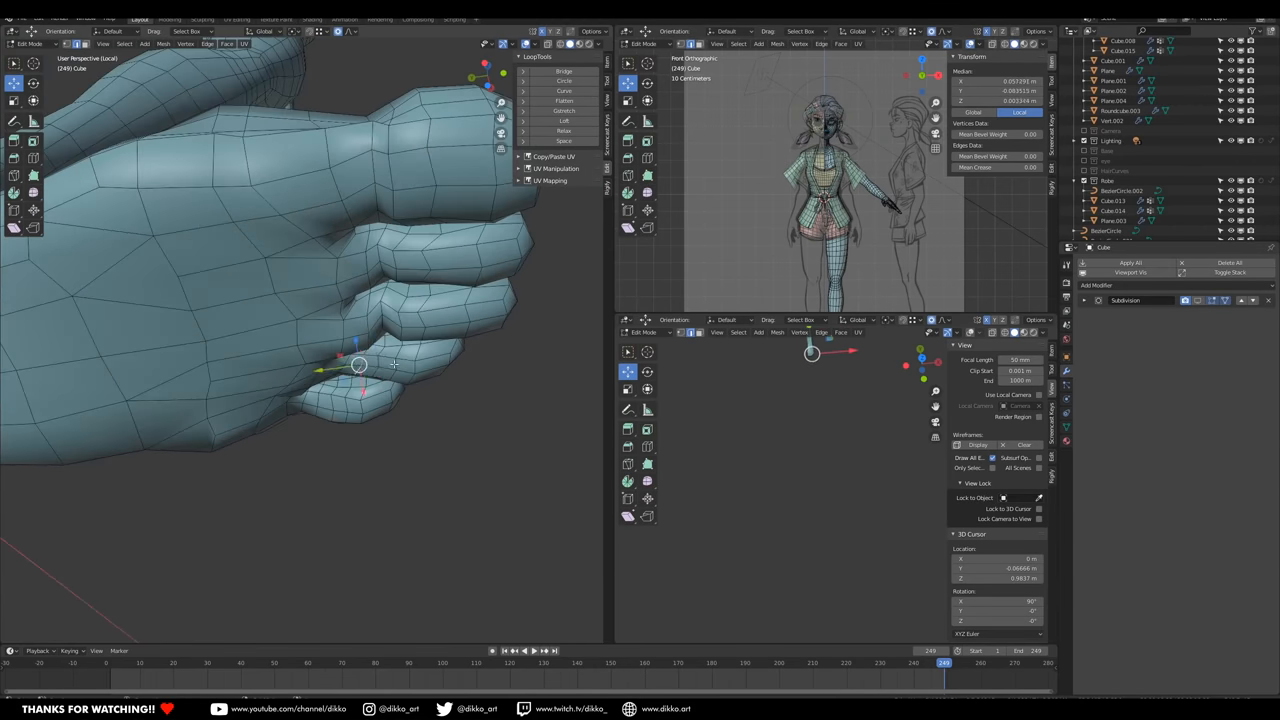
left_click_drag(360, 364, 290, 312)
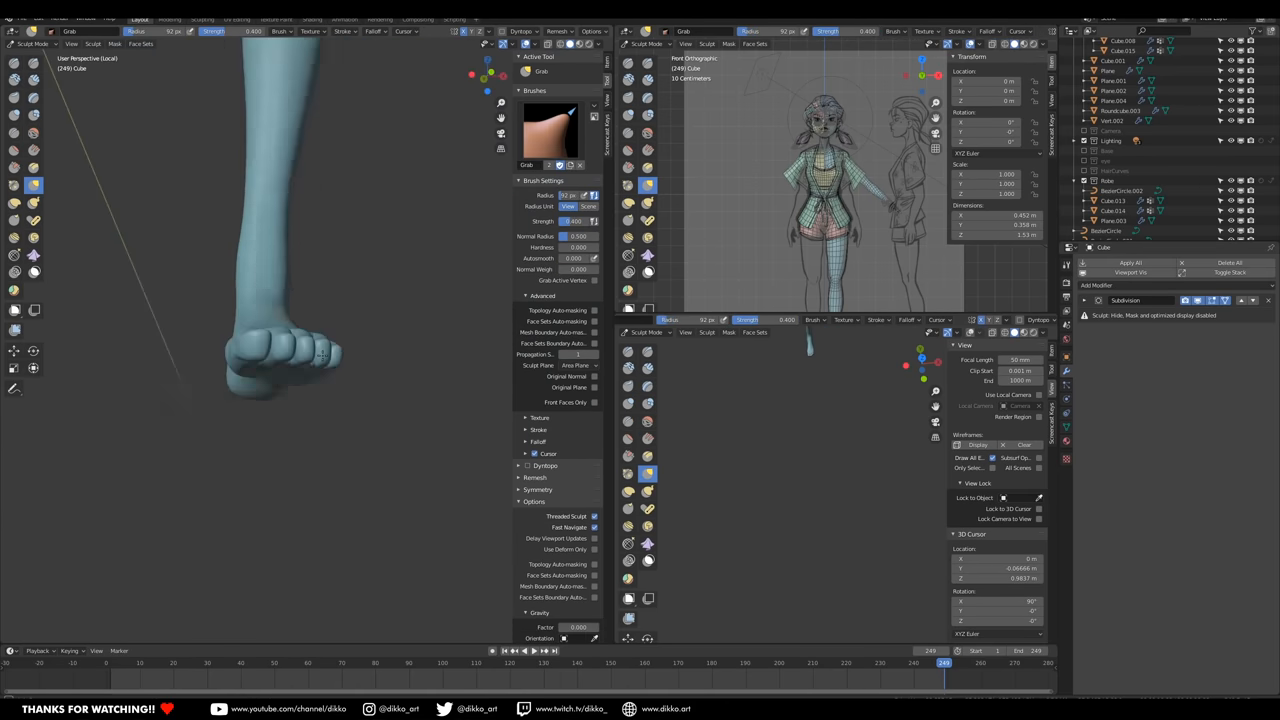
- Stroke a sculpt brush over the foot and toes at the bottom of the leg
left_click(36, 32)
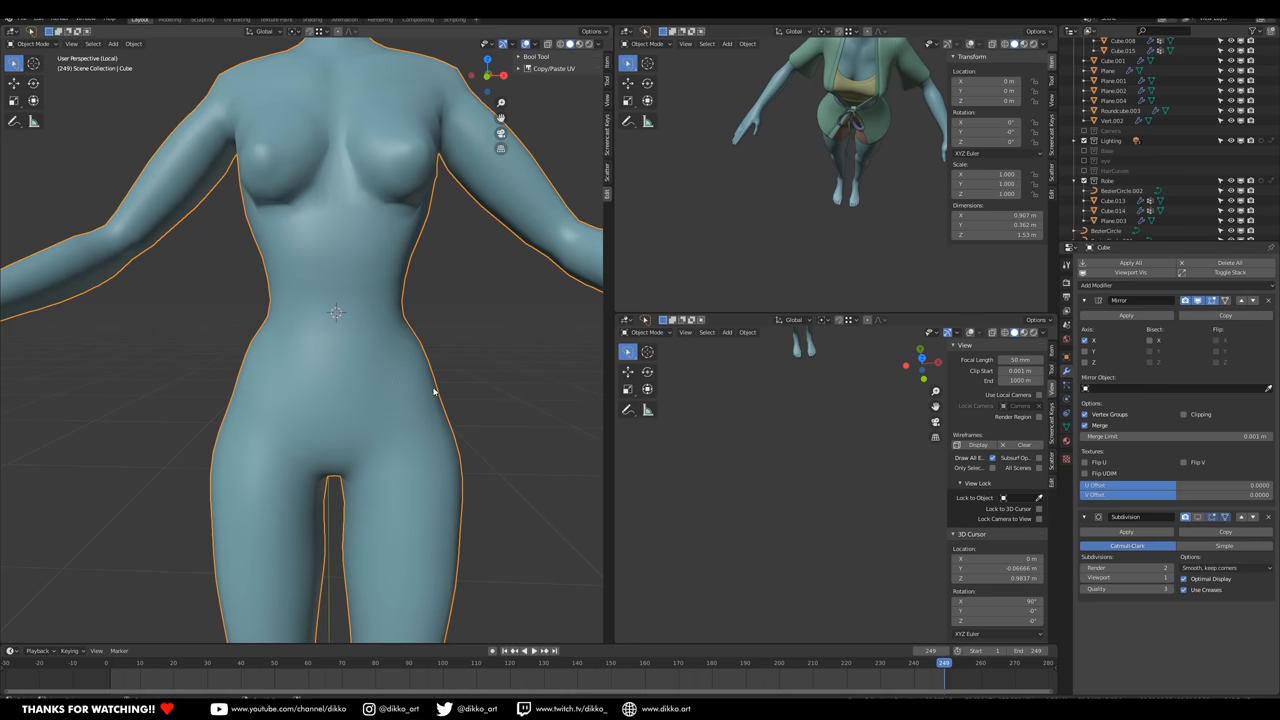
- Bring the body object into focus and review its Mirror and Subdivision modifiers
left_click(536, 44)
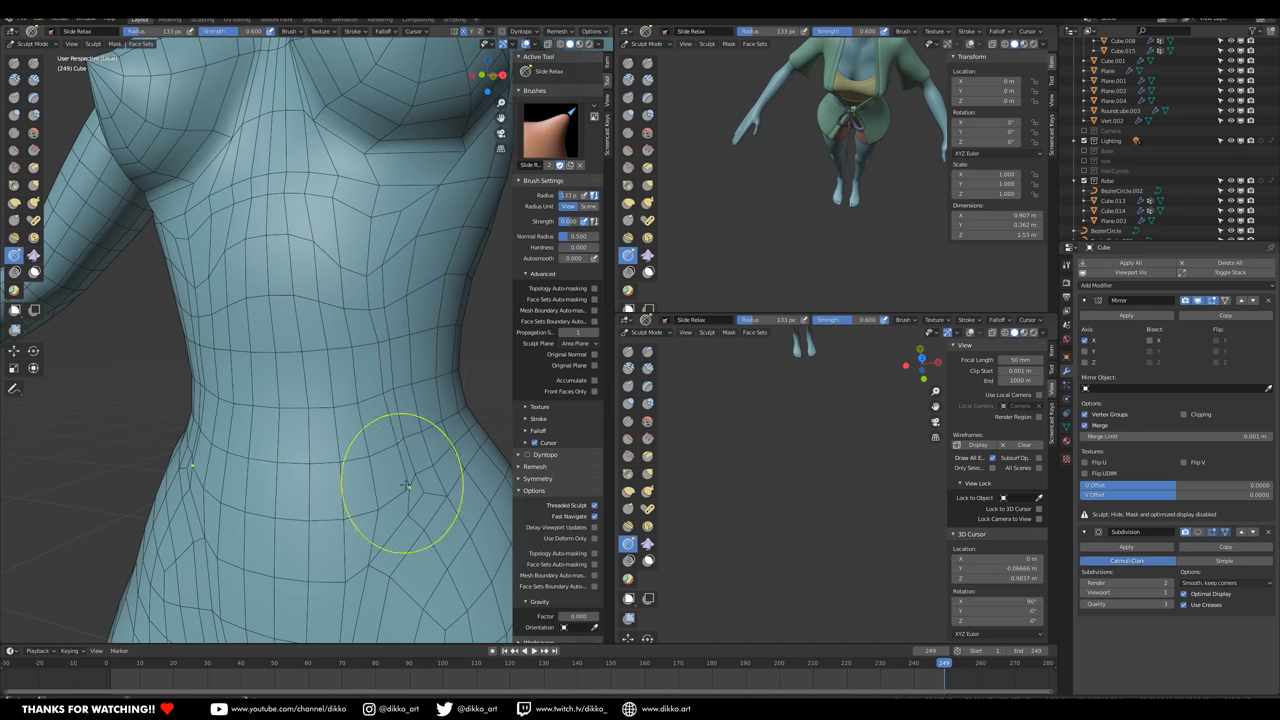
- Smooth and reposition waist, chest and hip vertices for cleaner torso curves, then resume editing
left_click_drag(404, 486, 410, 470)
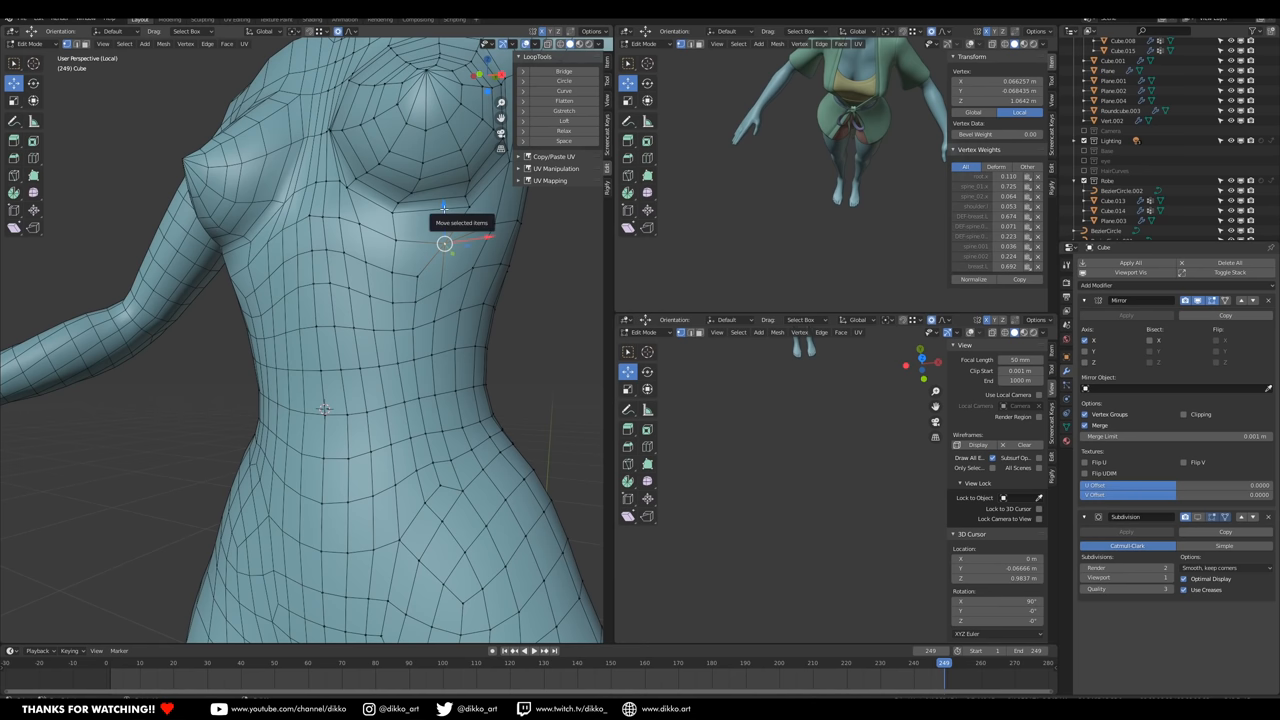
left_click_drag(444, 244, 372, 204)
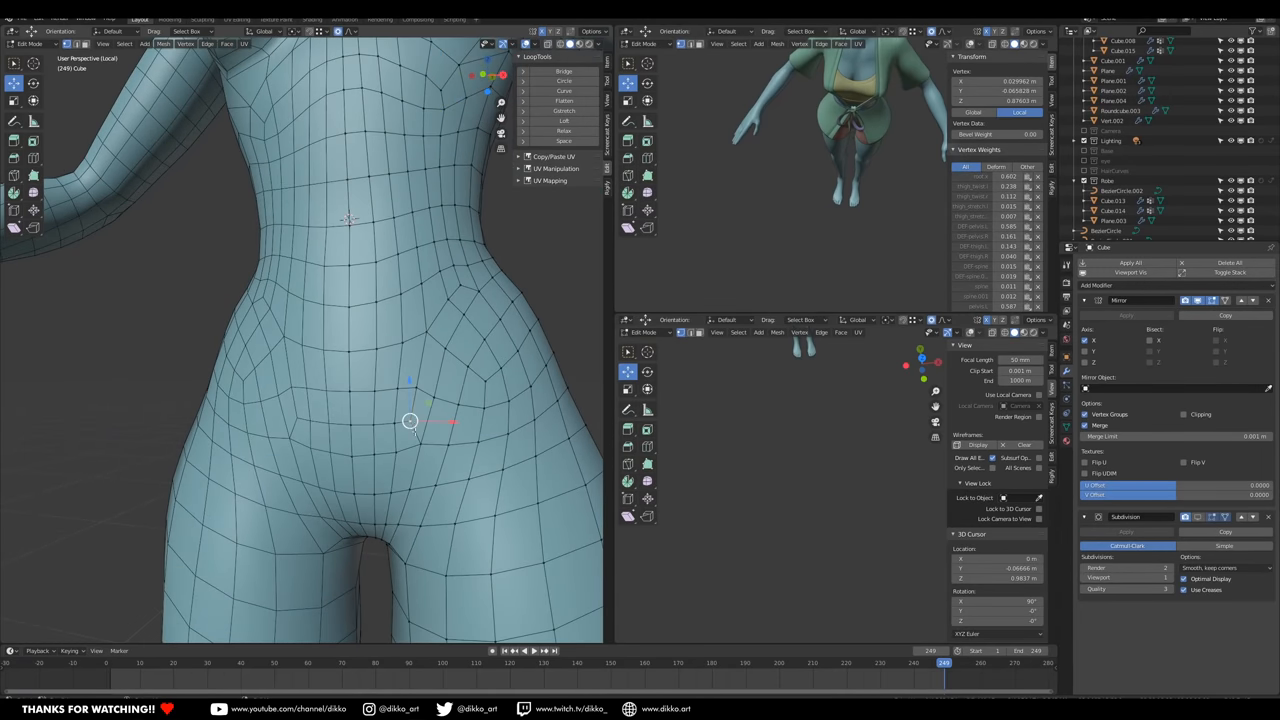
left_click_drag(410, 420, 368, 380)
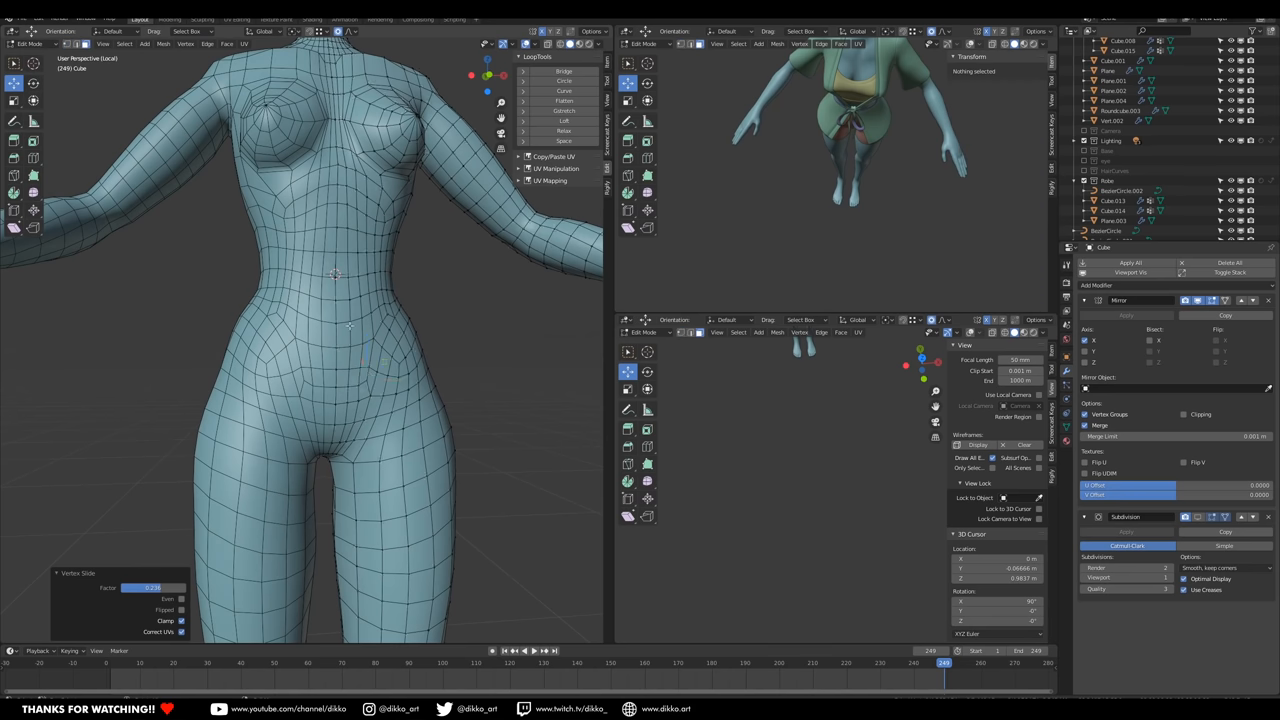
left_click(30, 44)
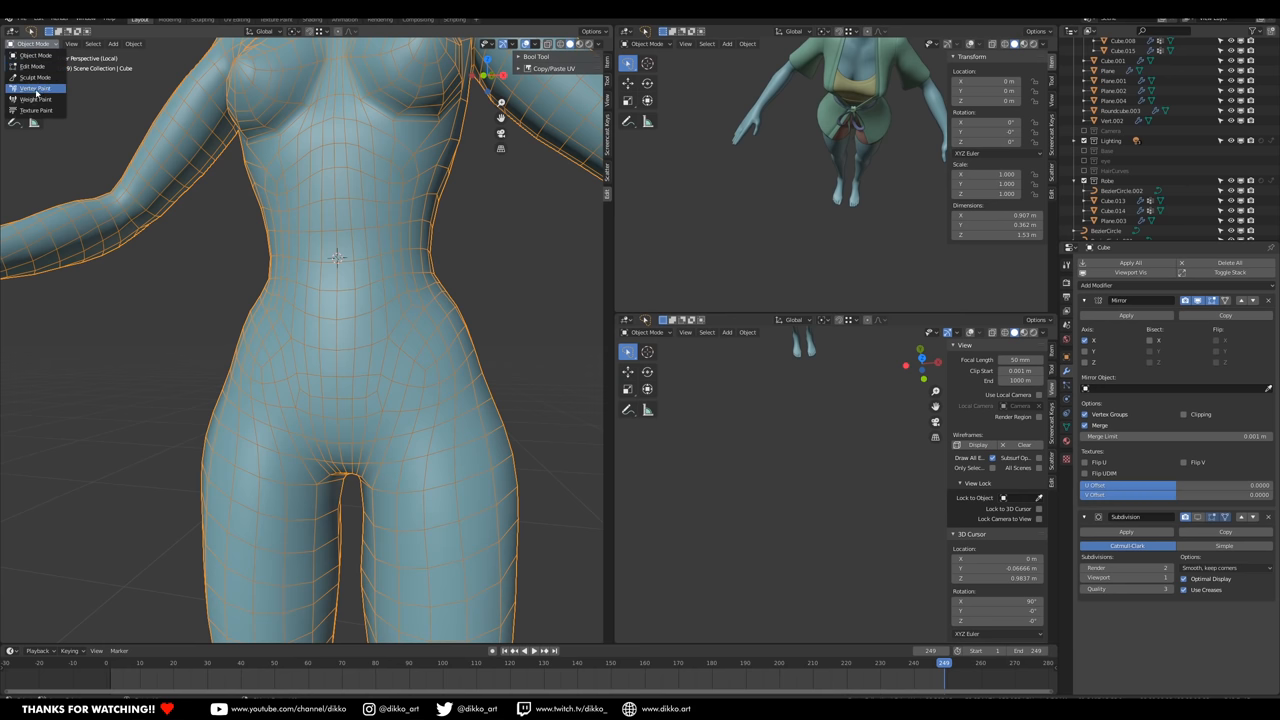
left_click(36, 88)
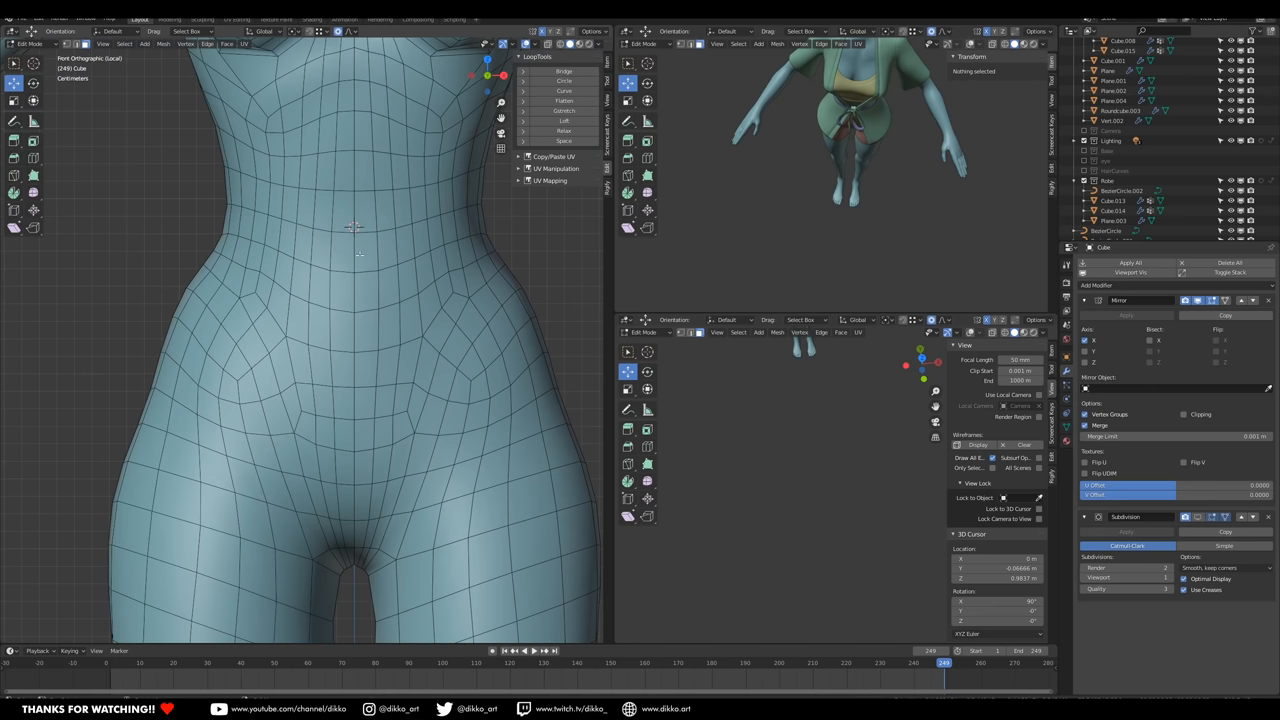
- Inset a navel ring at the belly centre and select the vertical strip of centre faces
left_click(348, 290)
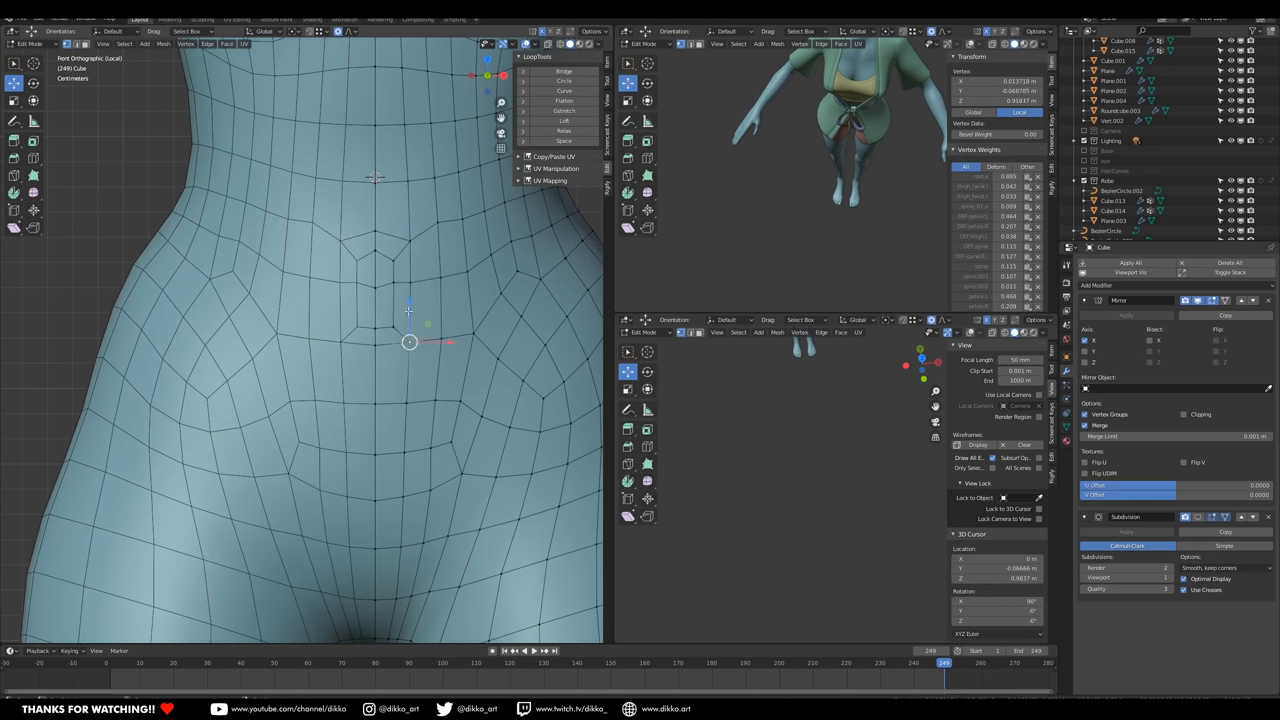
left_click_drag(410, 342, 438, 284)
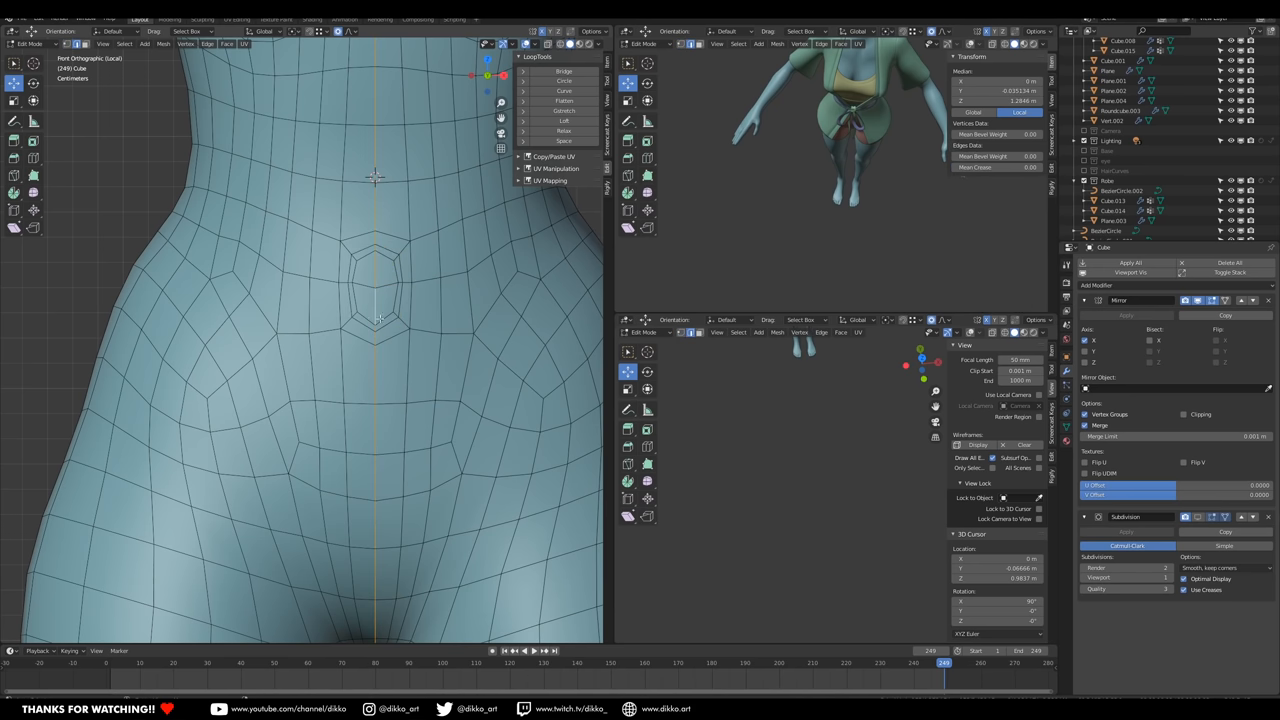
left_click_drag(376, 290, 476, 370)
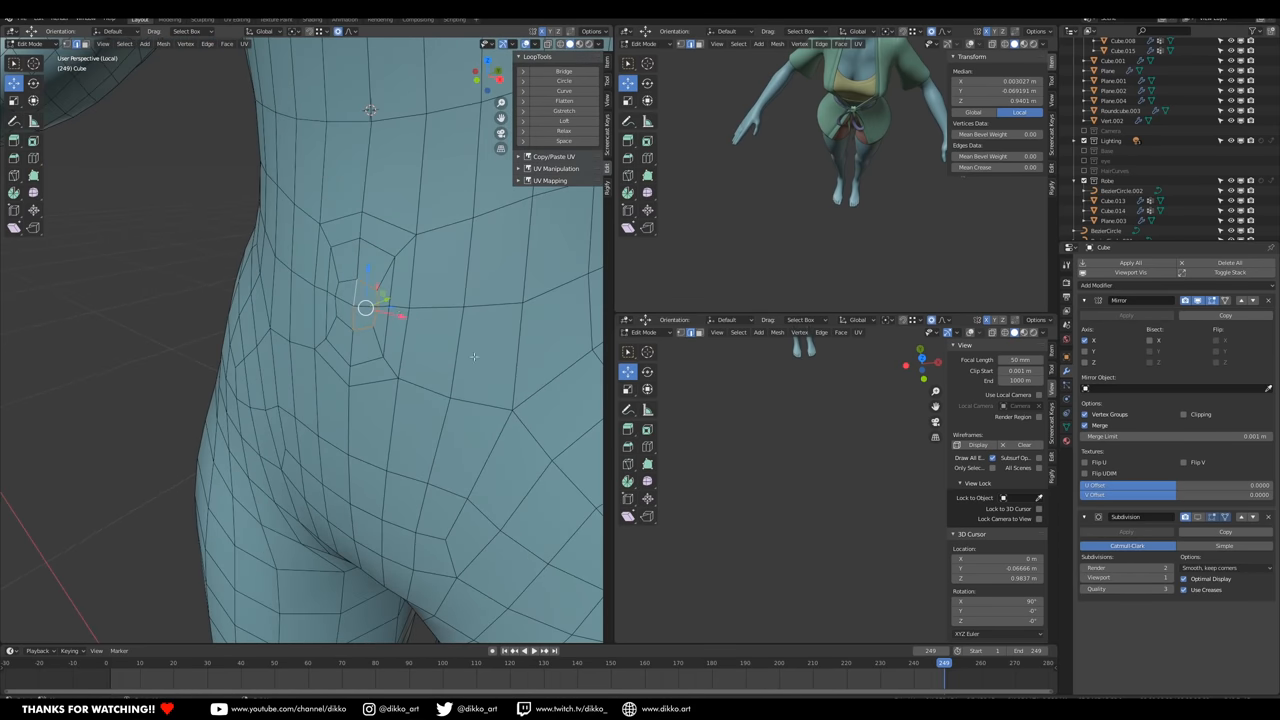
left_click_drag(368, 308, 400, 278)
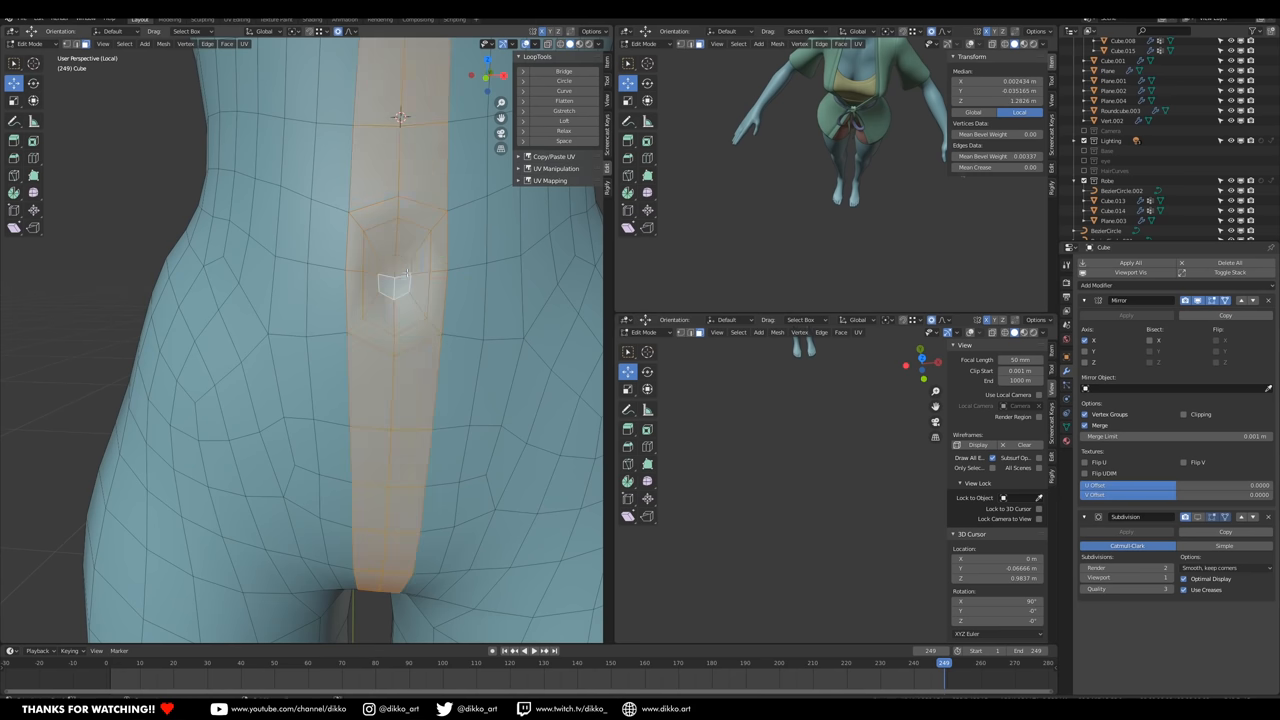
- Push the navel faces inward and reshape the side, lower back and hip curve
left_click_drag(396, 284, 460, 278)
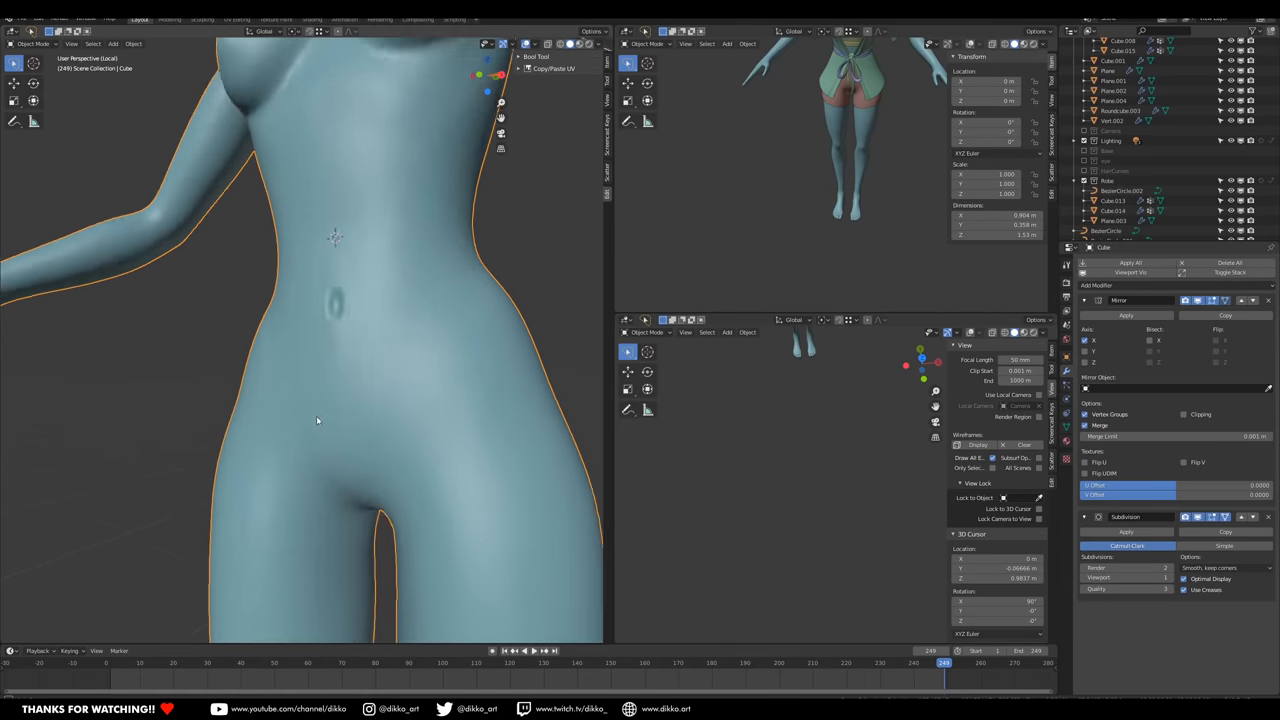
key("Tab")
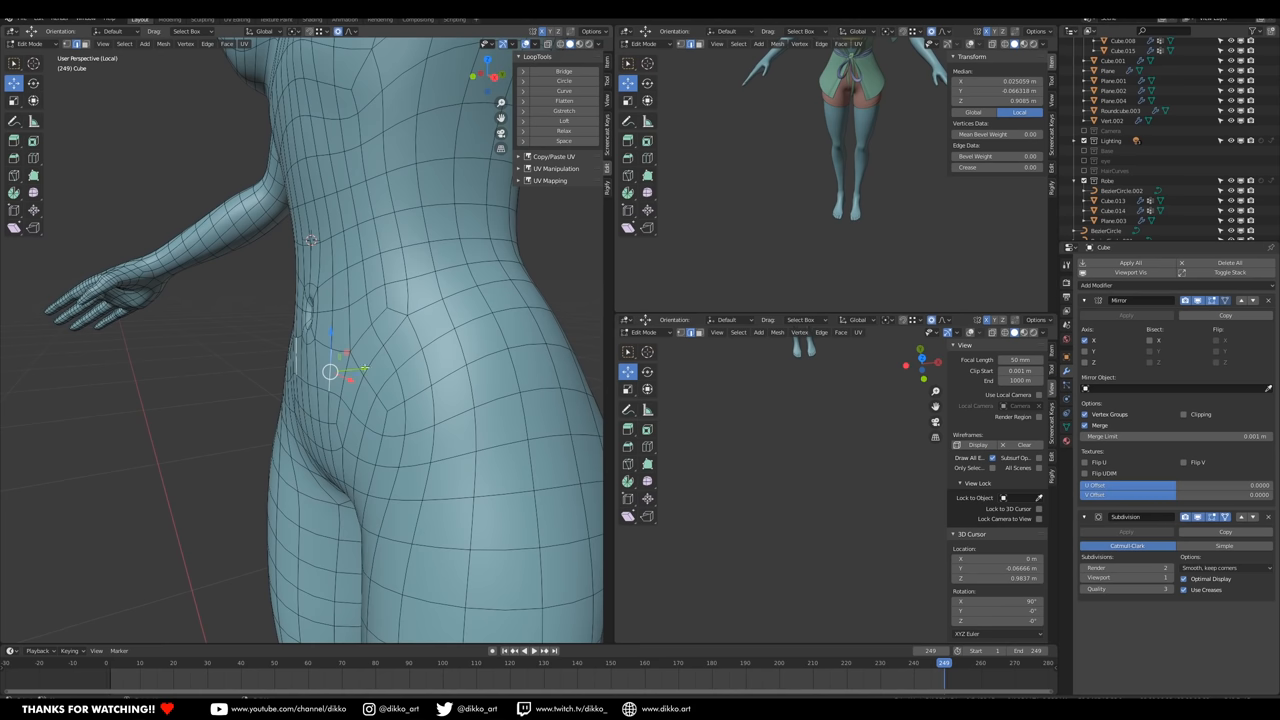
left_click_drag(344, 370, 310, 364)
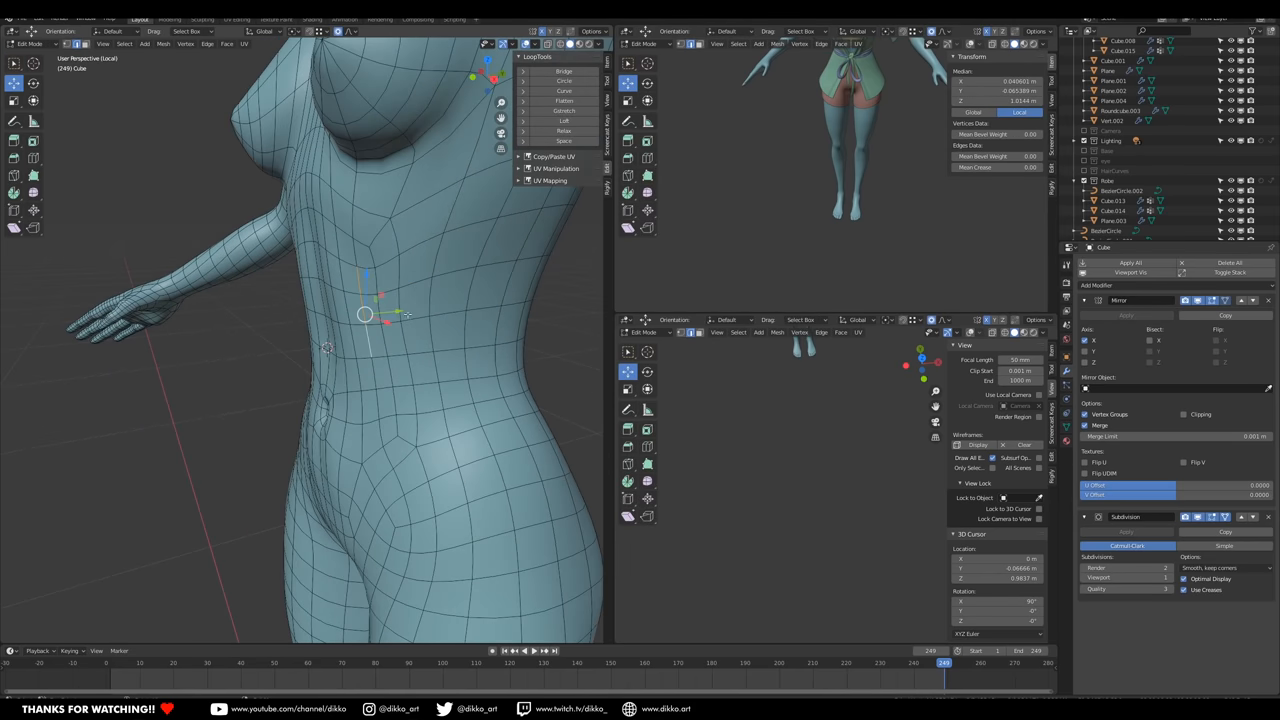
left_click_drag(364, 316, 402, 280)
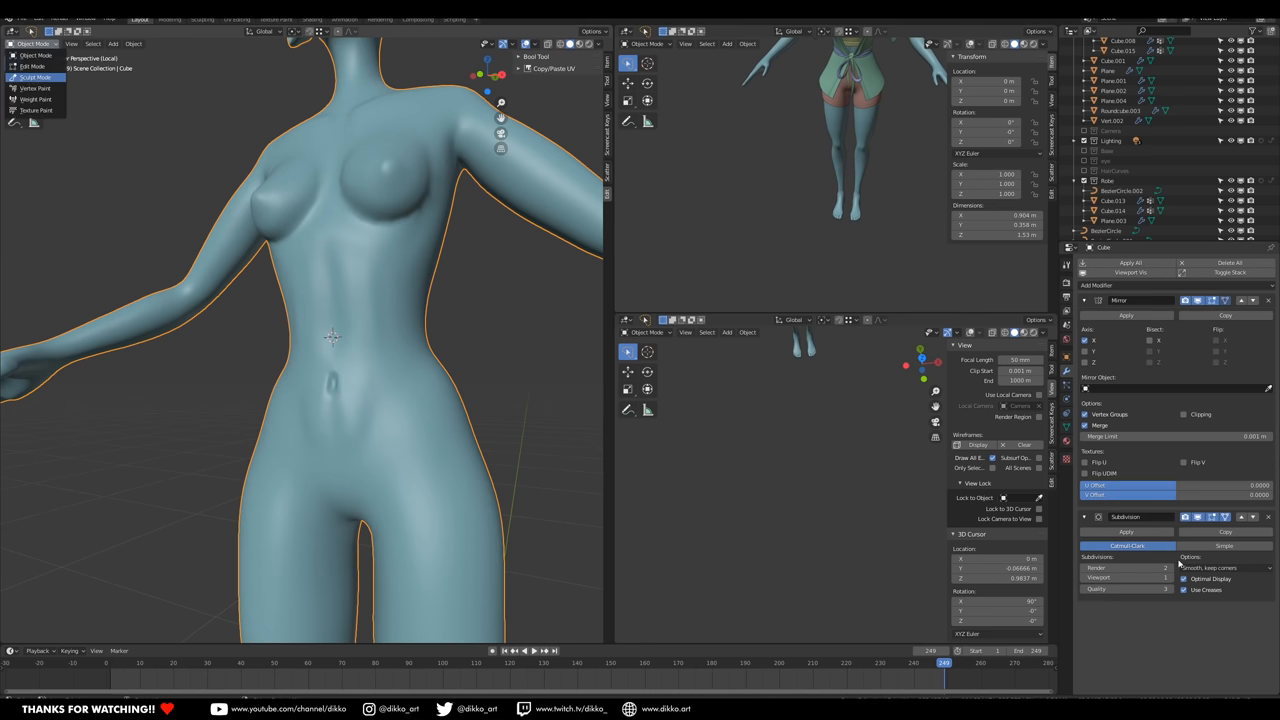
left_click(36, 76)
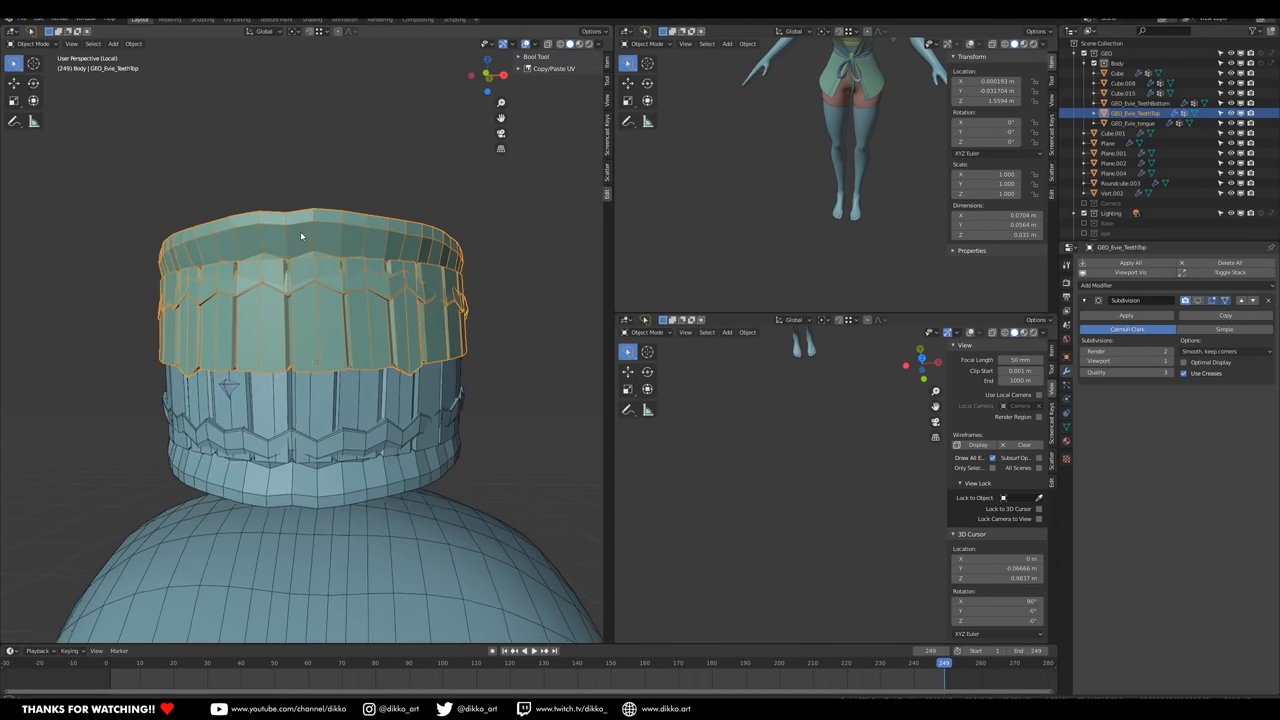
- Edit the teeth ring's lower face loops to shape the blocky tooth row
key("Tab")
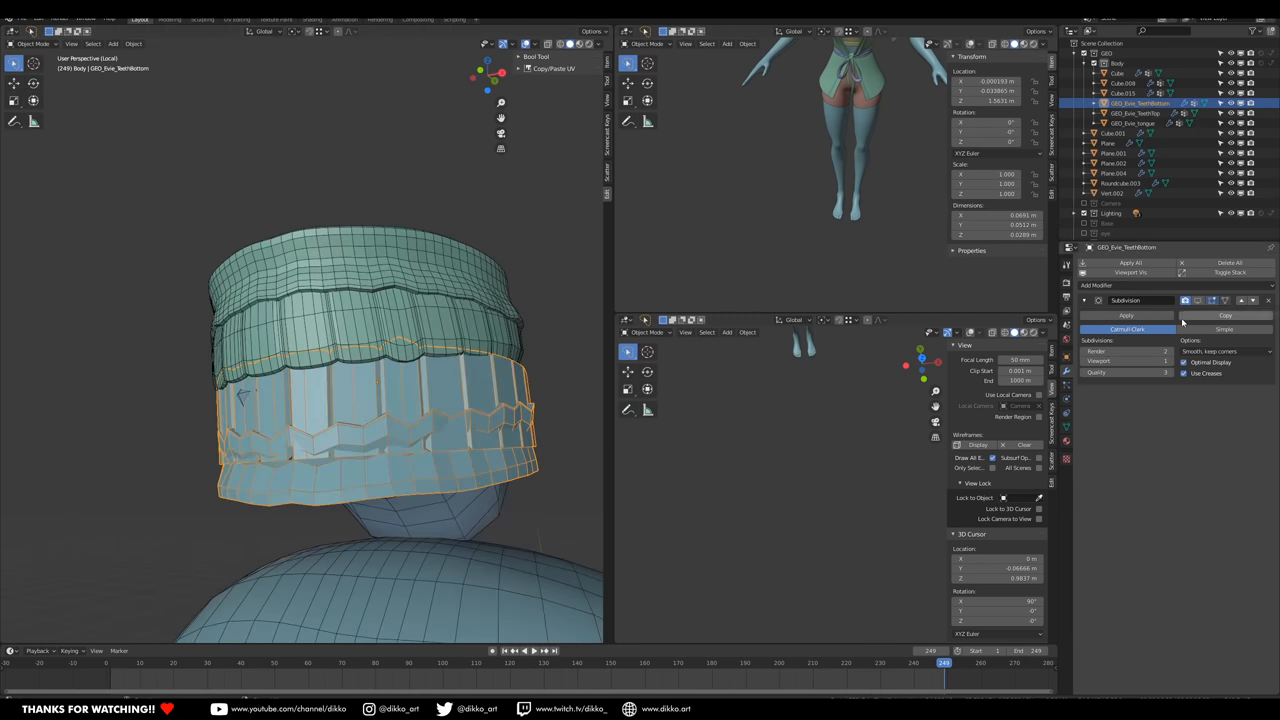
left_click(1136, 124)
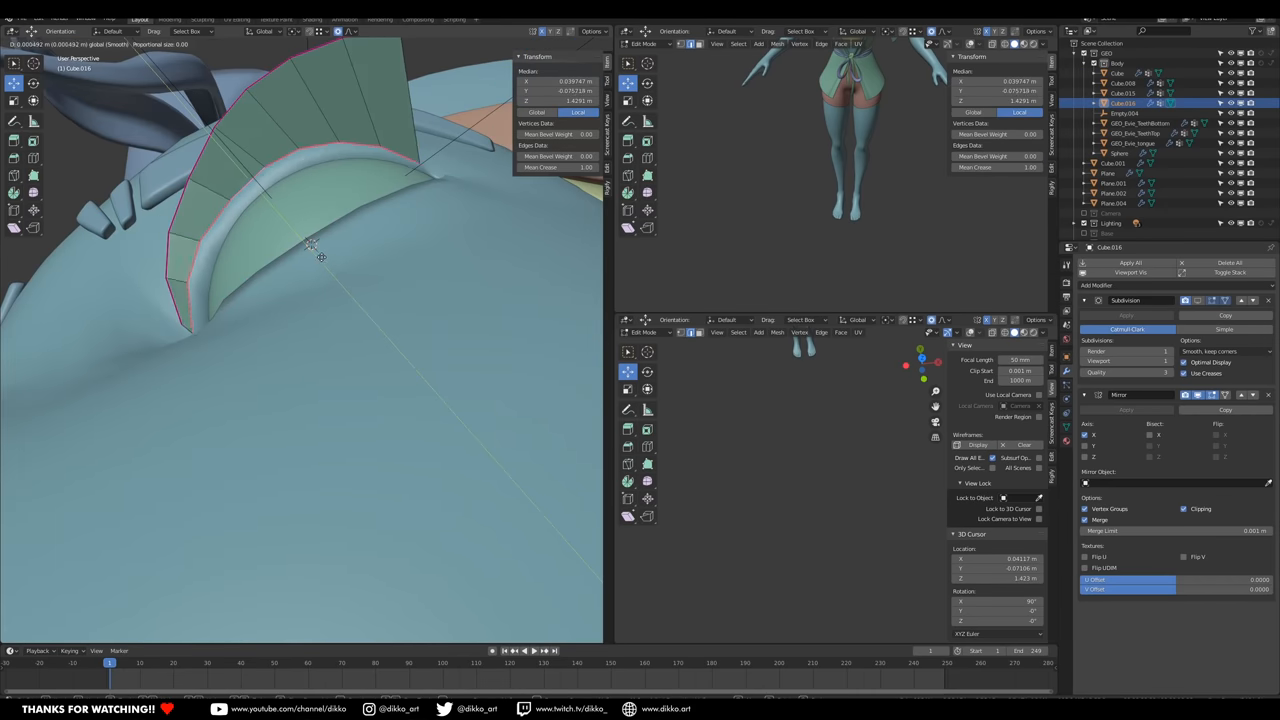
- Pull the eyelash strip vertices so the lash edge follows under the eyelid curve
left_click_drag(310, 244, 390, 290)
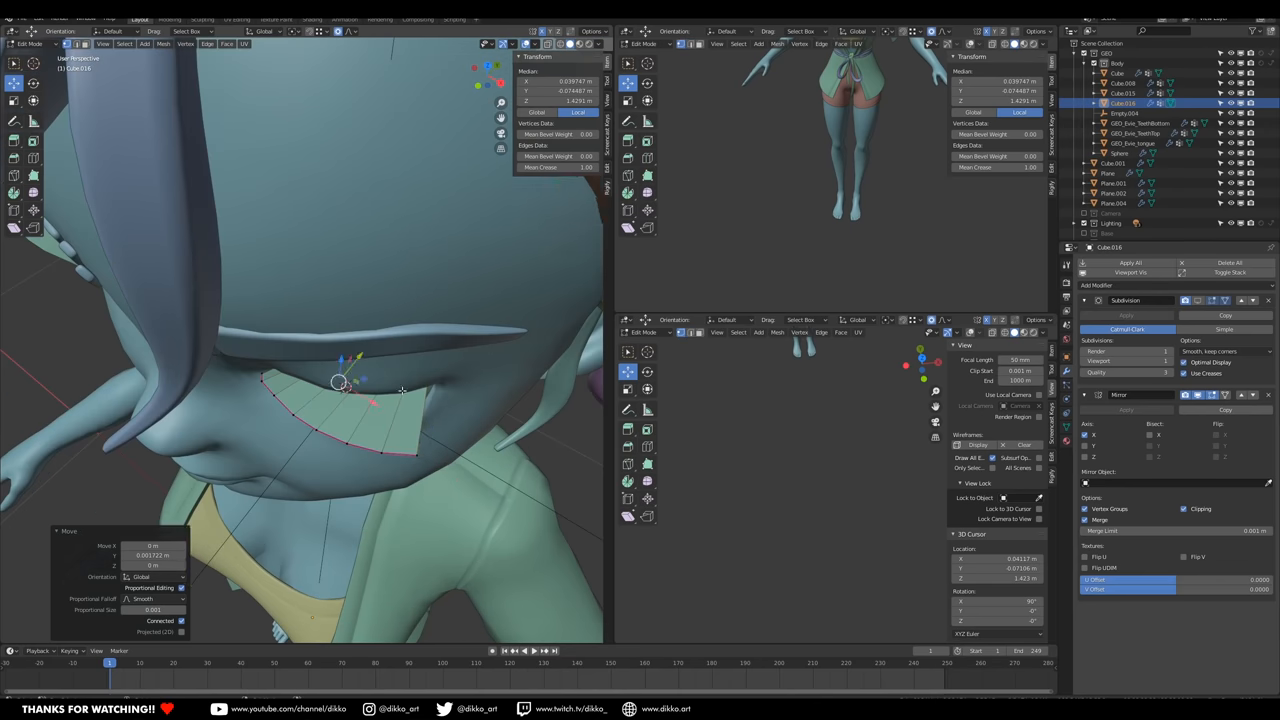
left_click_drag(340, 384, 444, 436)
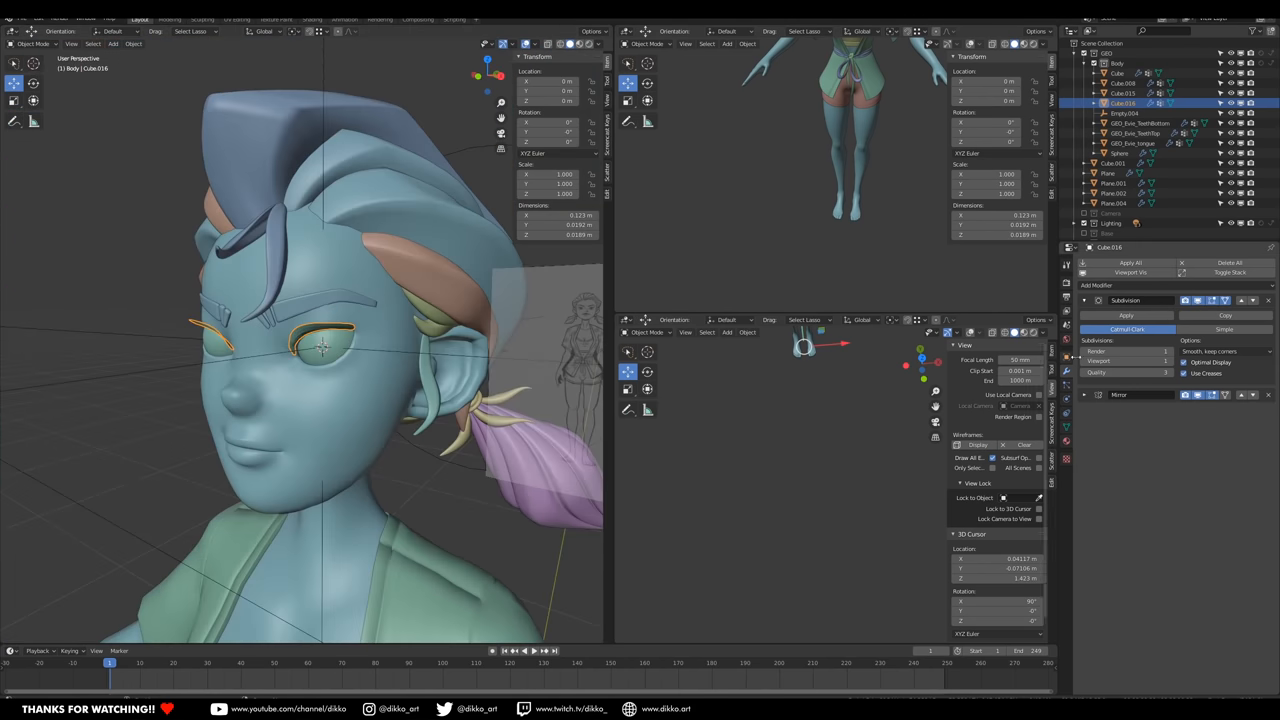
- Add a Solidify modifier to the eyelash shell and inspect its thickness around the eye
left_click(1096, 284)
type("0.001 m")
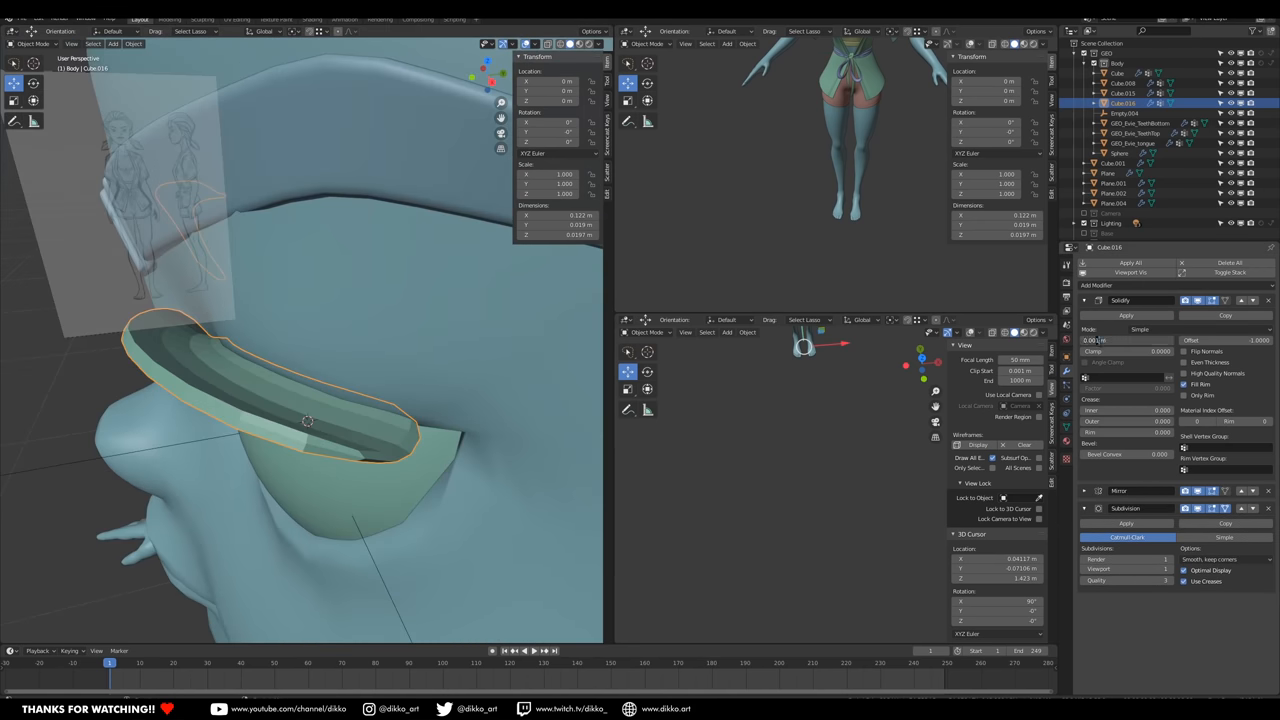
left_click_drag(1130, 340, 1140, 340)
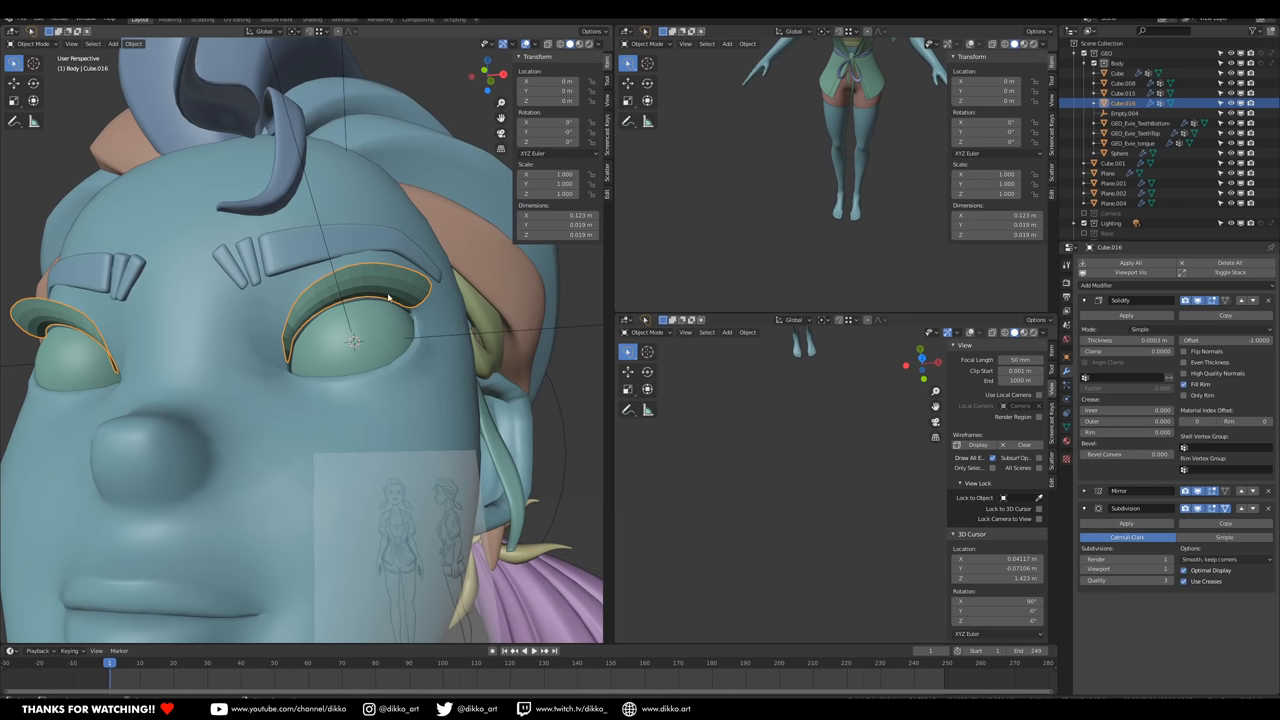
mouse_move(370, 280)
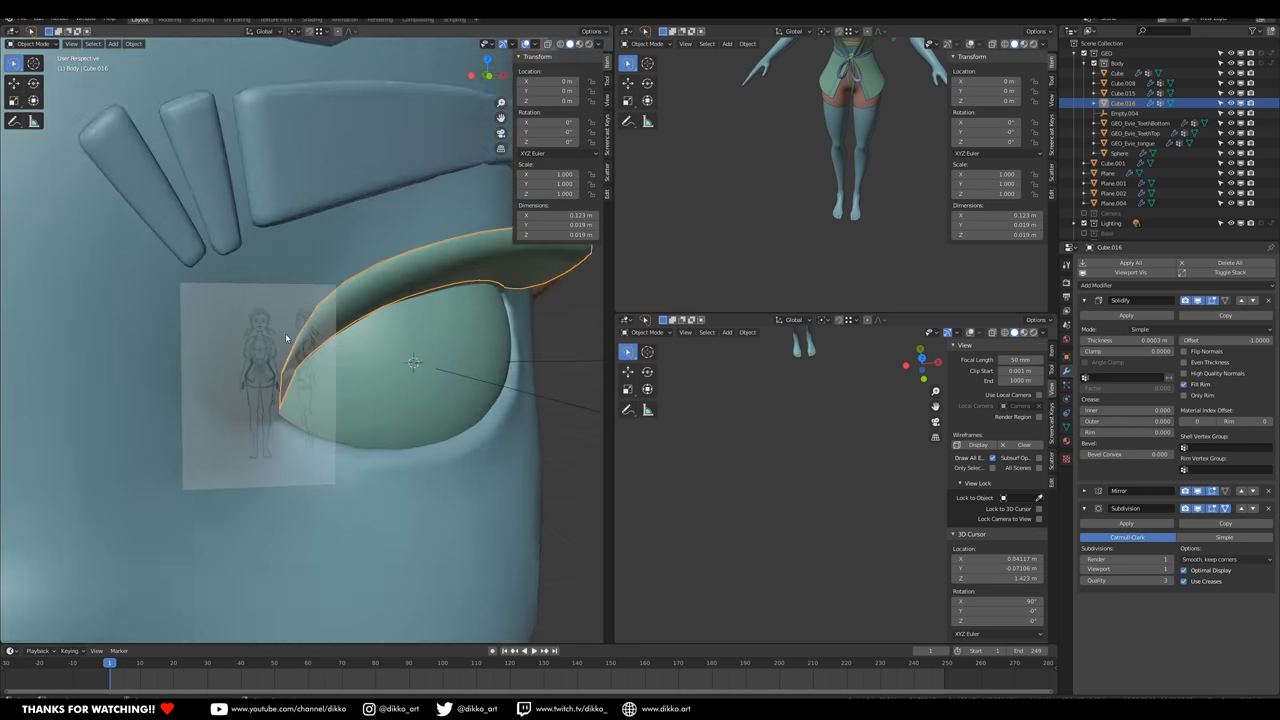
key("Tab")
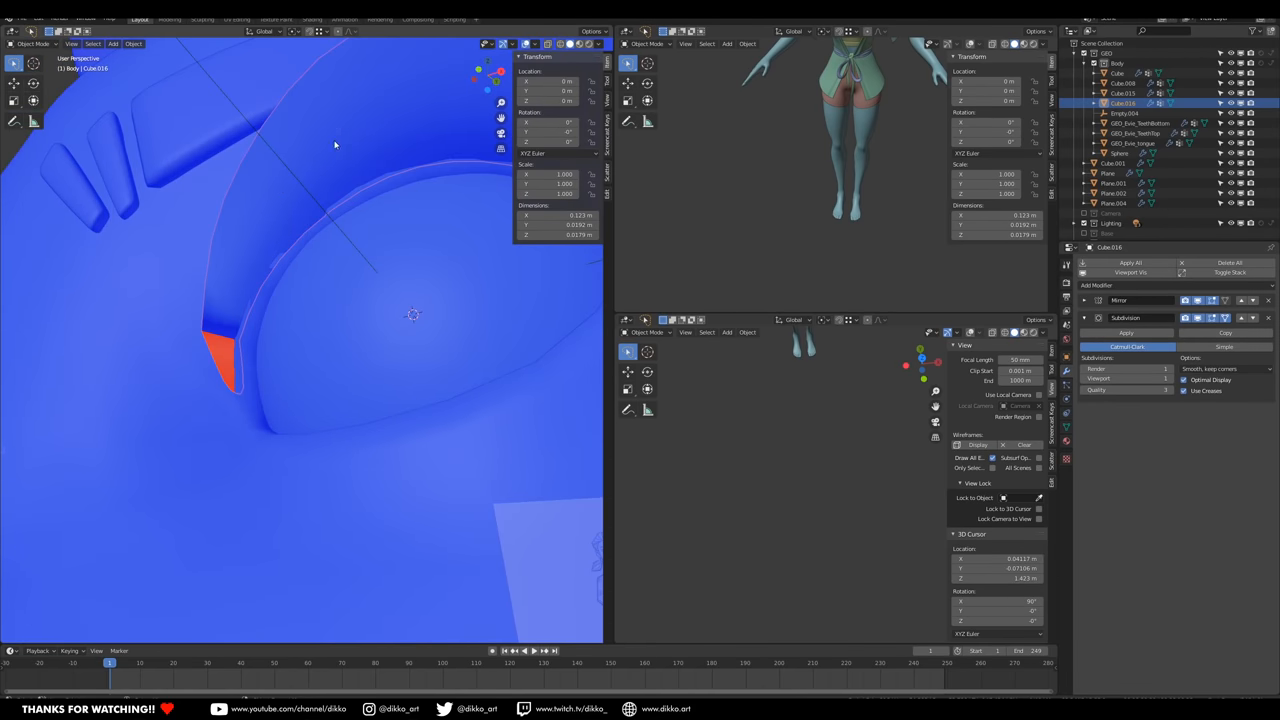
- Select the eyelash rim edges and assign a bevel weight so the bevel sharpens them
key("Tab")
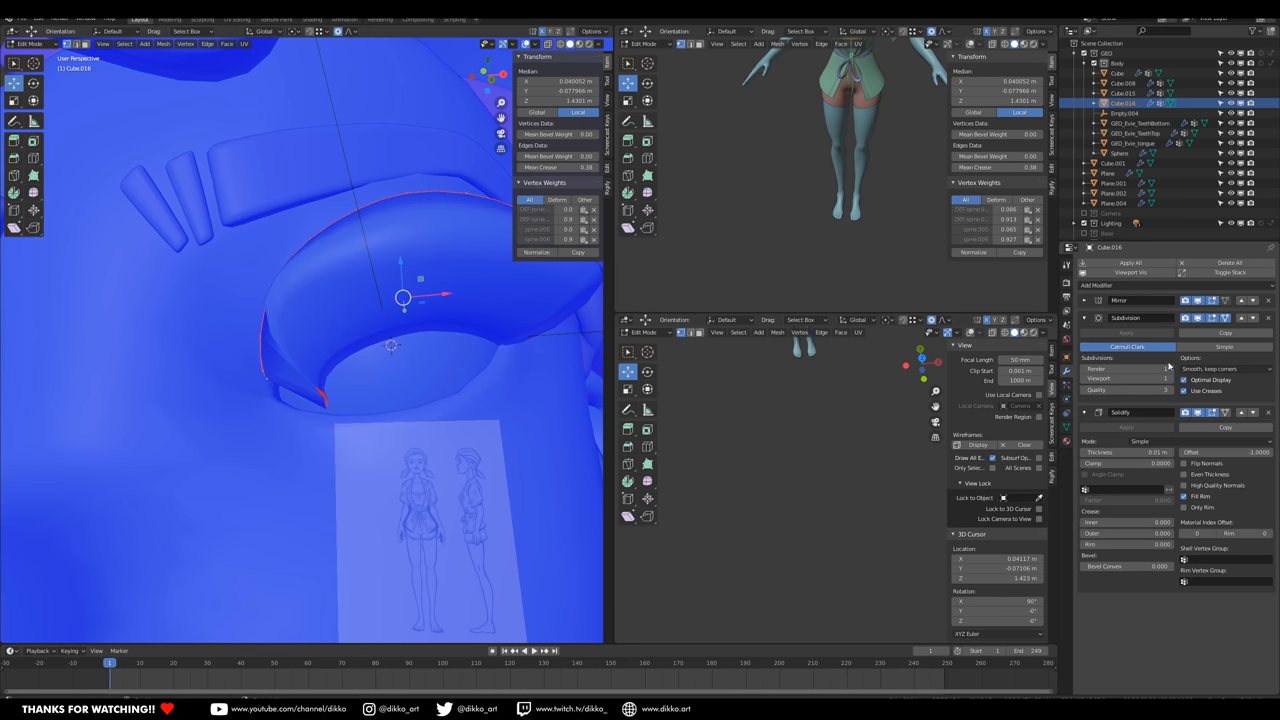
left_click(536, 44)
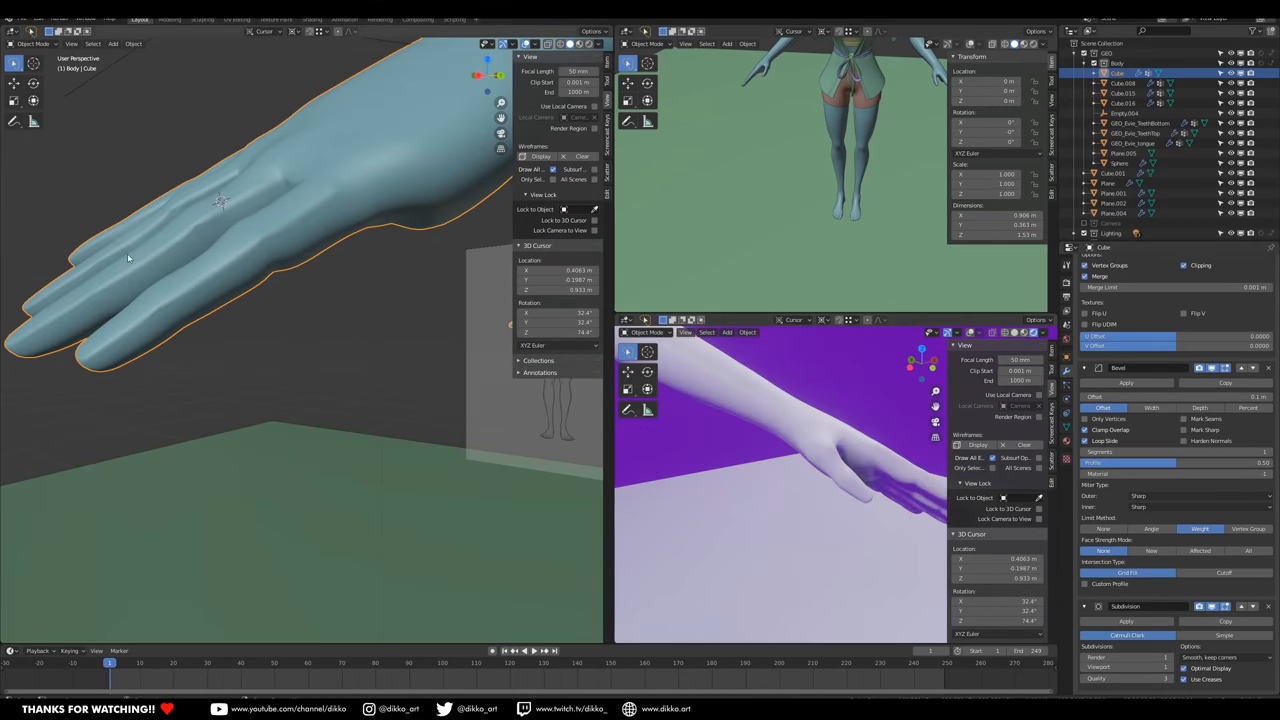
- Edit the hand mesh and start assigning Edge Bevel Weight to the finger edge loops
key("Tab")
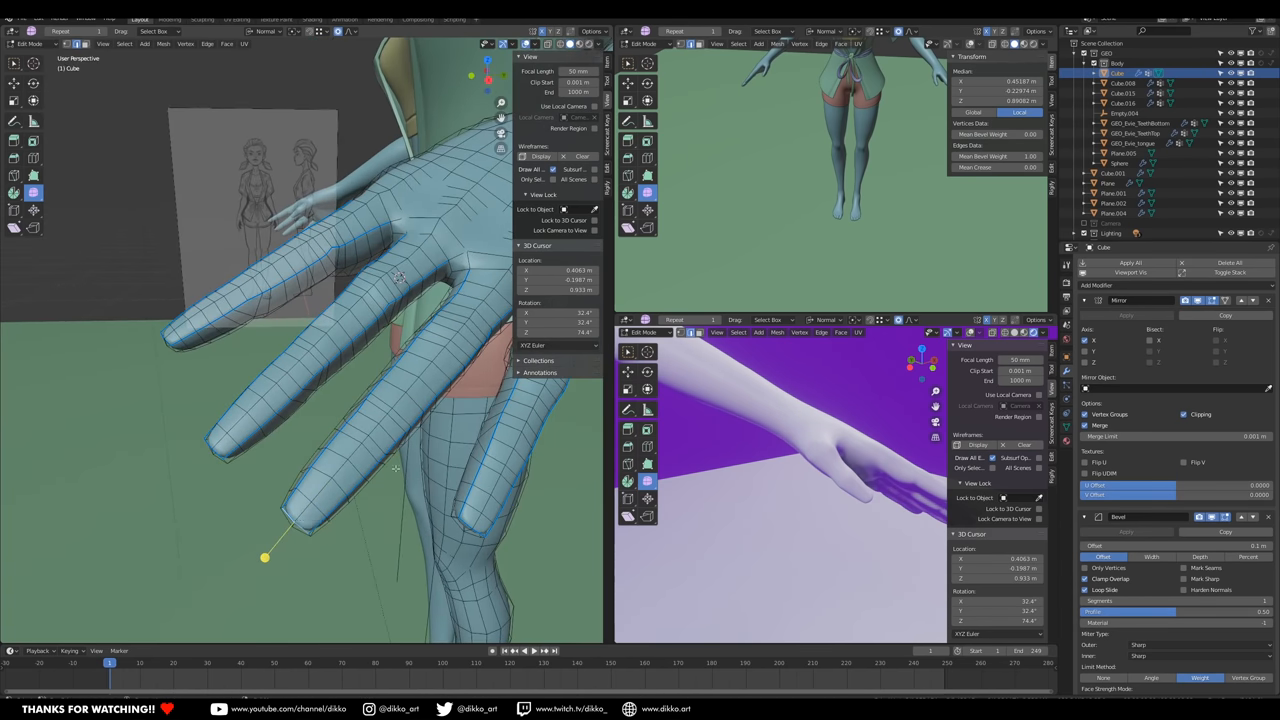
key("s")
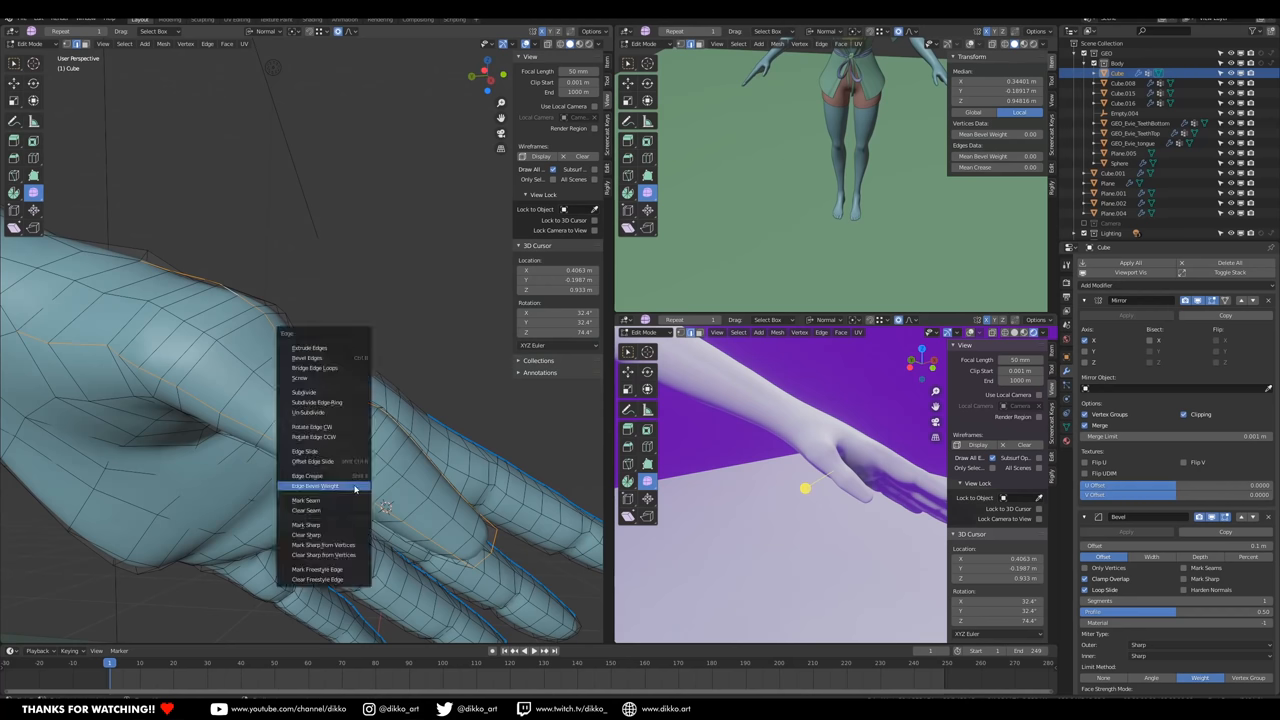
left_click(316, 486)
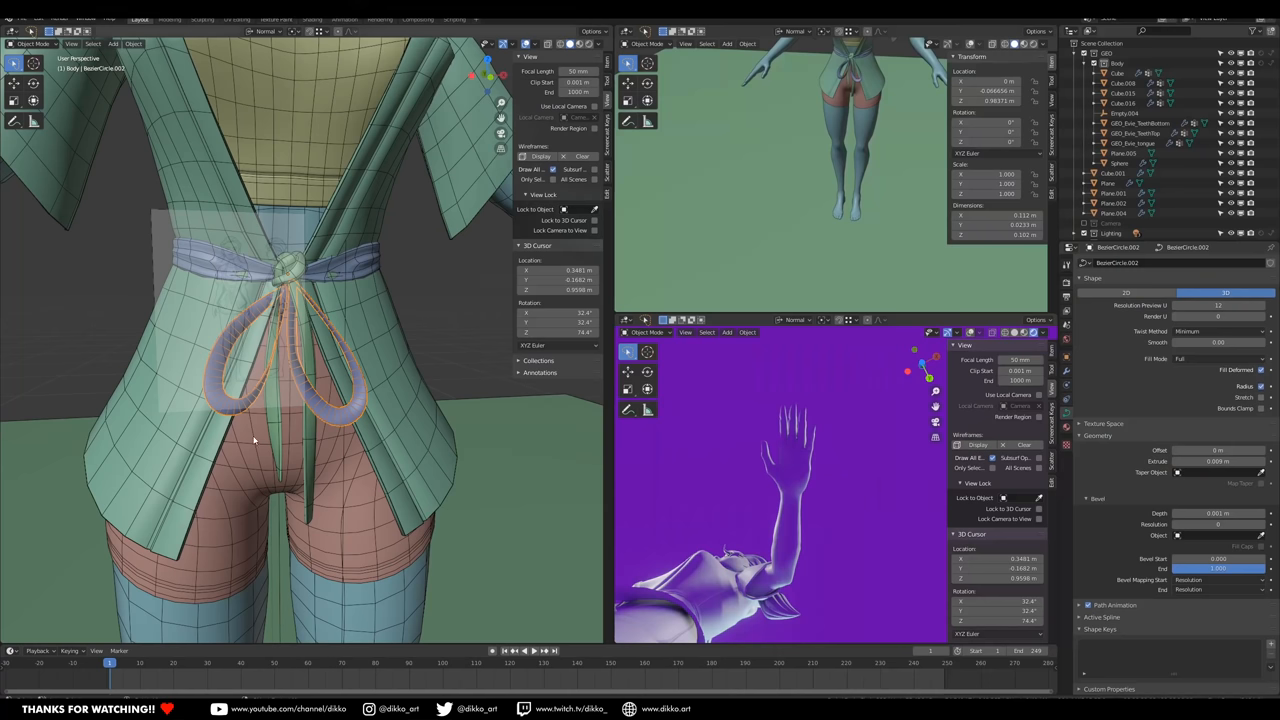
- Bring up the object context options for the waist tie curve
right_click(250, 440)
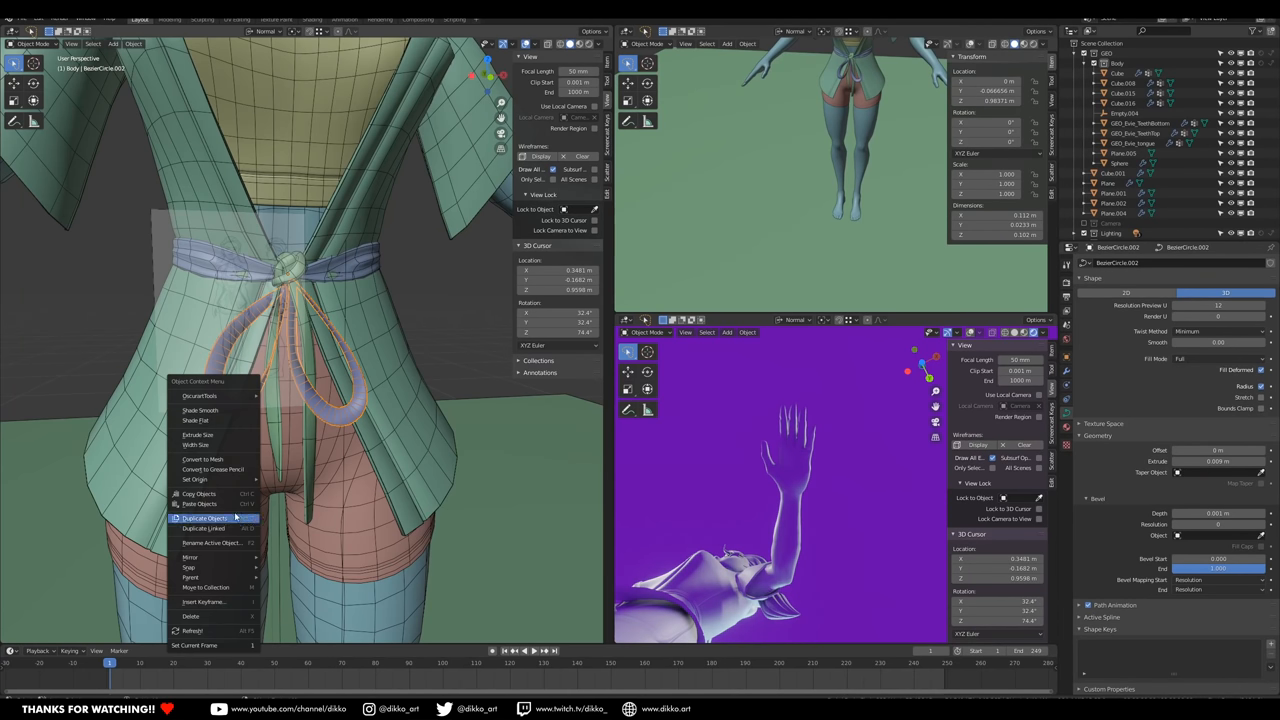